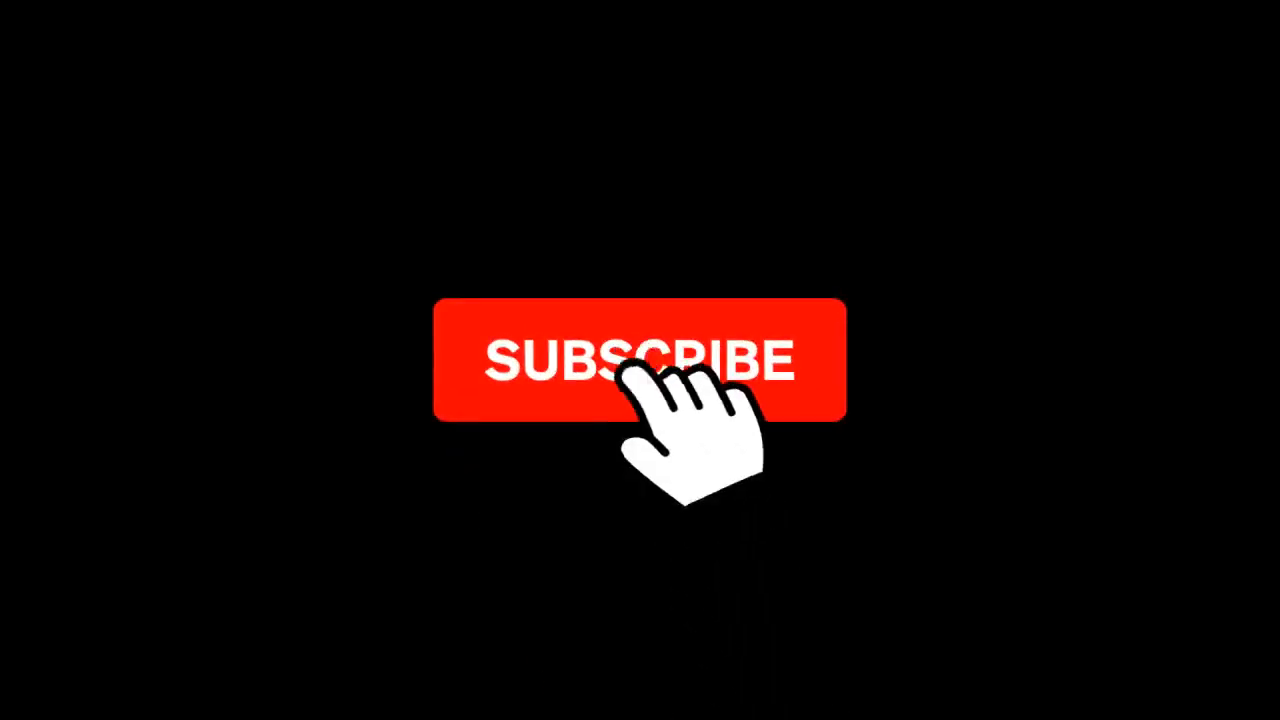
- Let the subscribe intro finish and open the home screen's Google apps folder
left_click(640, 360)
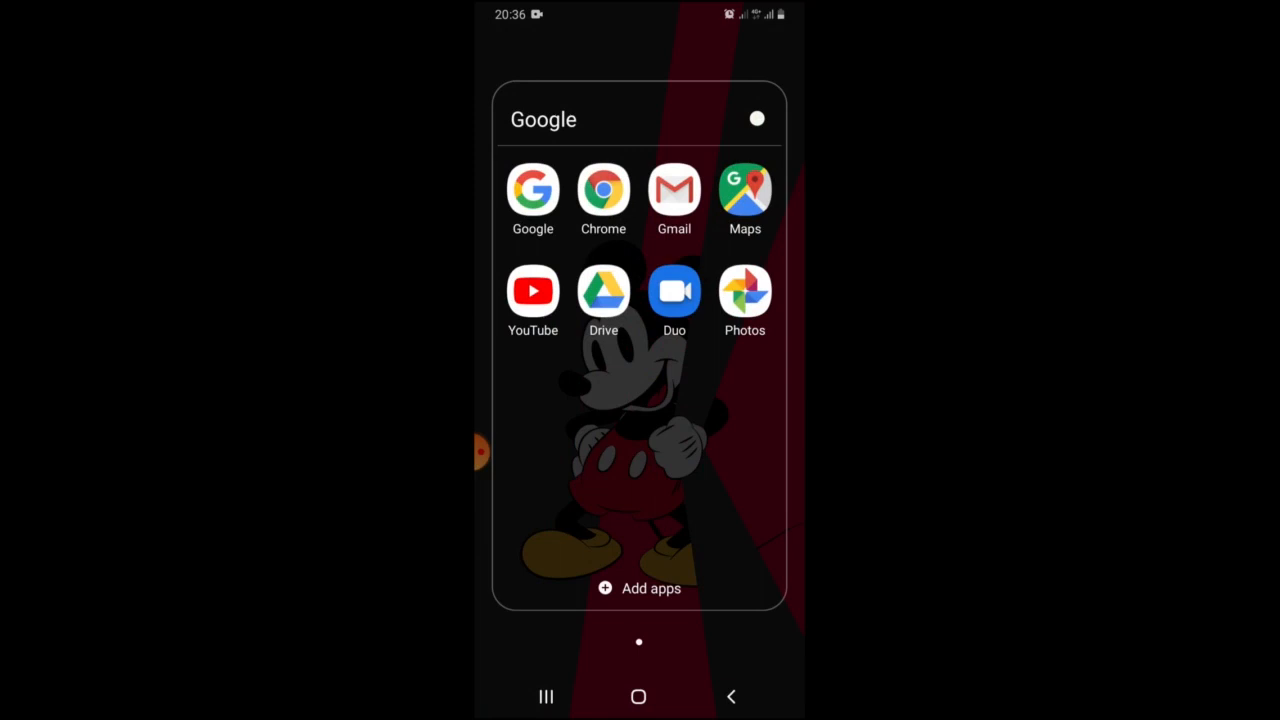
- Launch Chrome, visit spotify.com, and return to a blank new-tab page
left_click(603, 190)
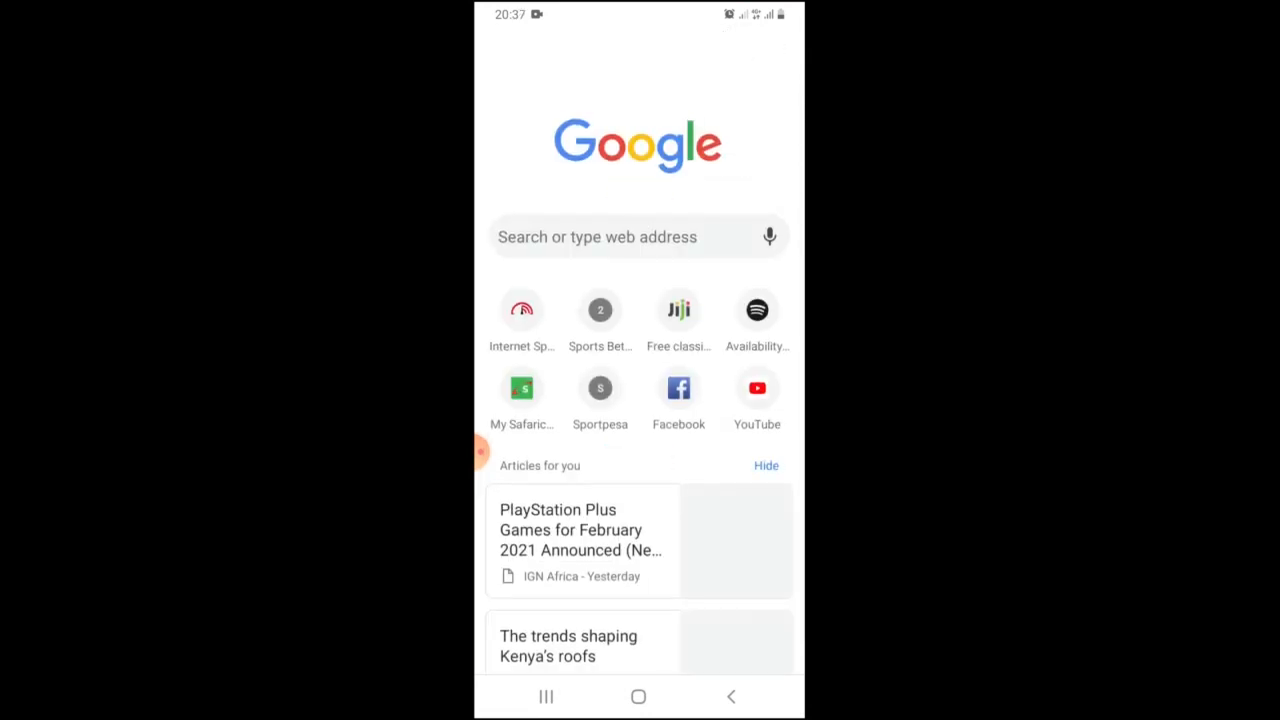
left_click(597, 237)
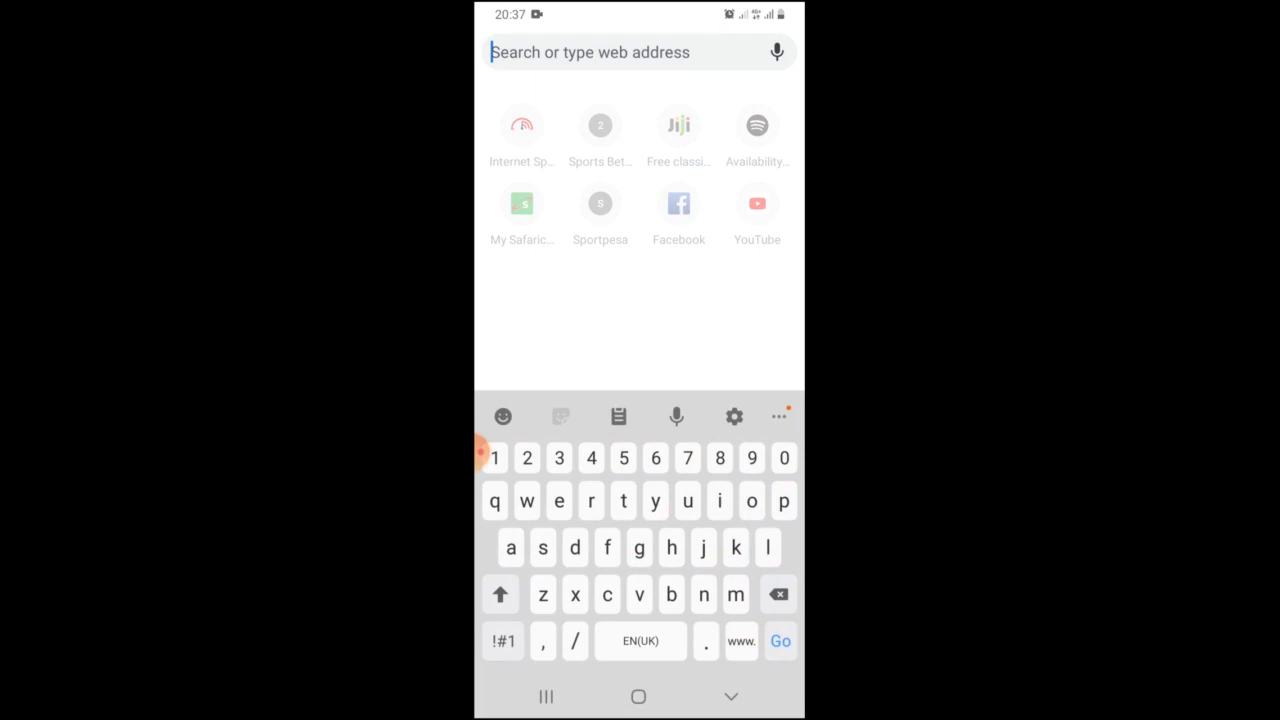
type("s")
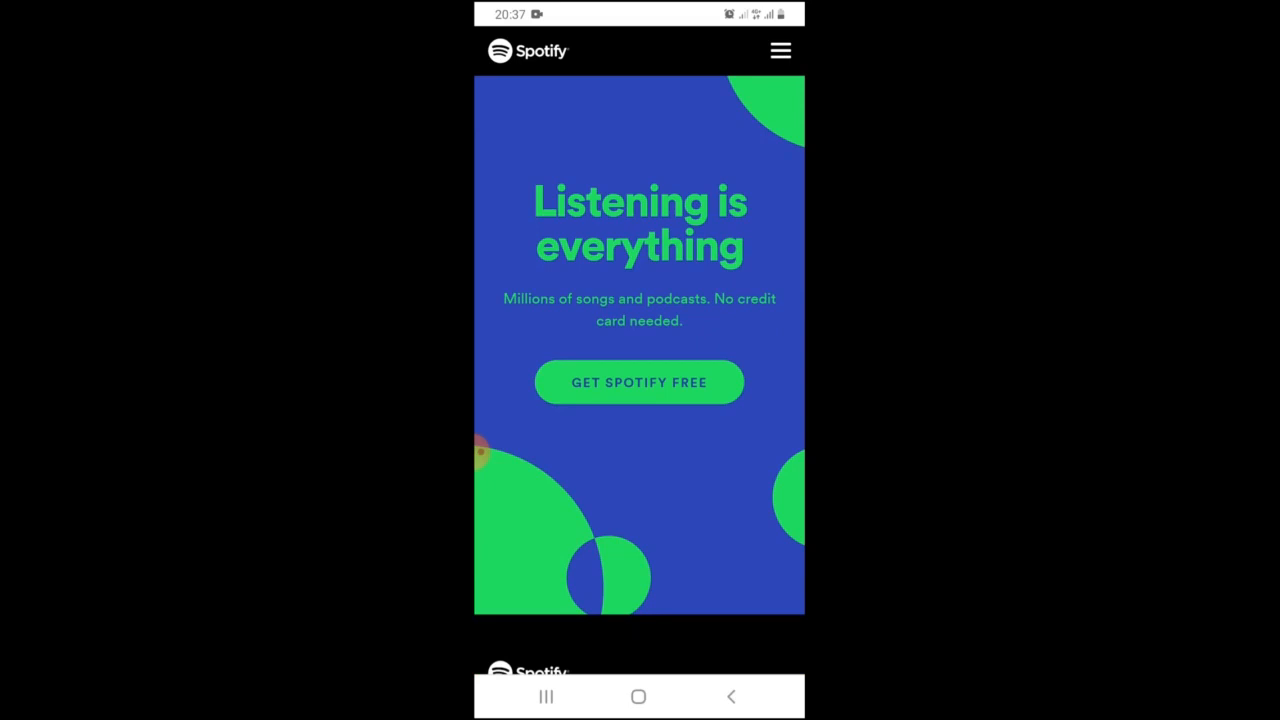
scroll("down", 3)
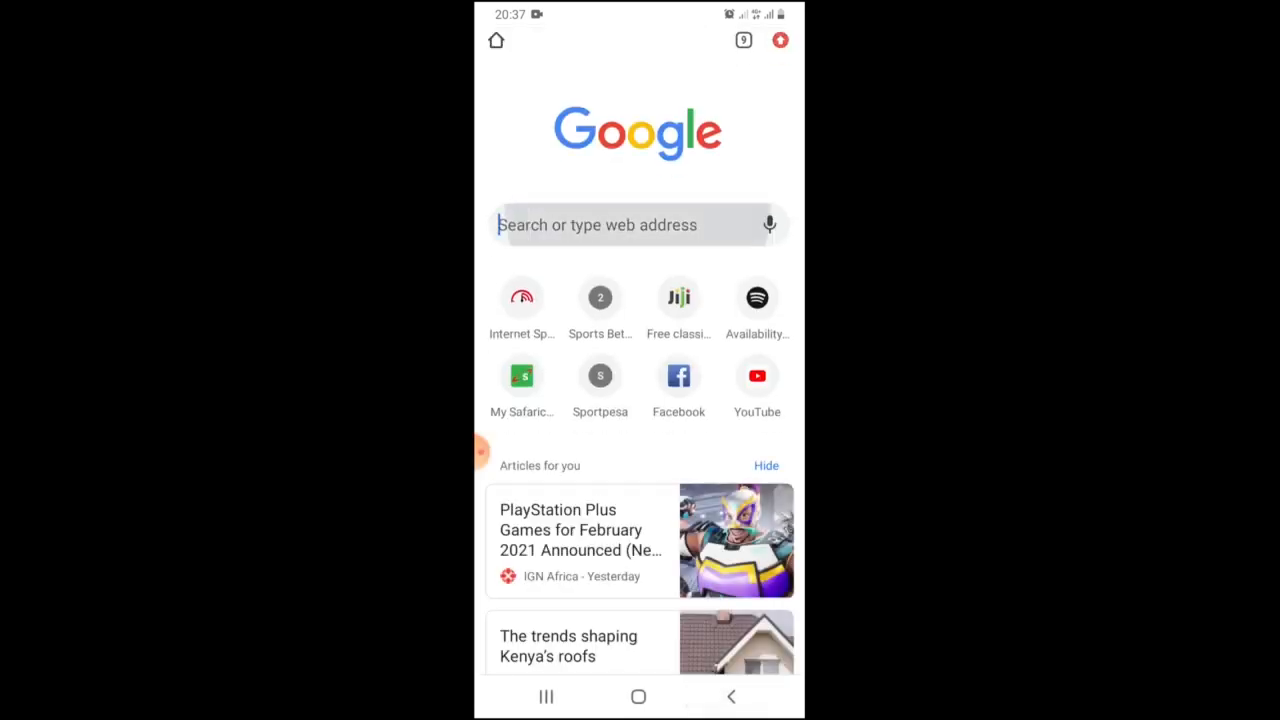
- Search Google for 'spotify uptodown' and scroll through the results
type("spotify.com")
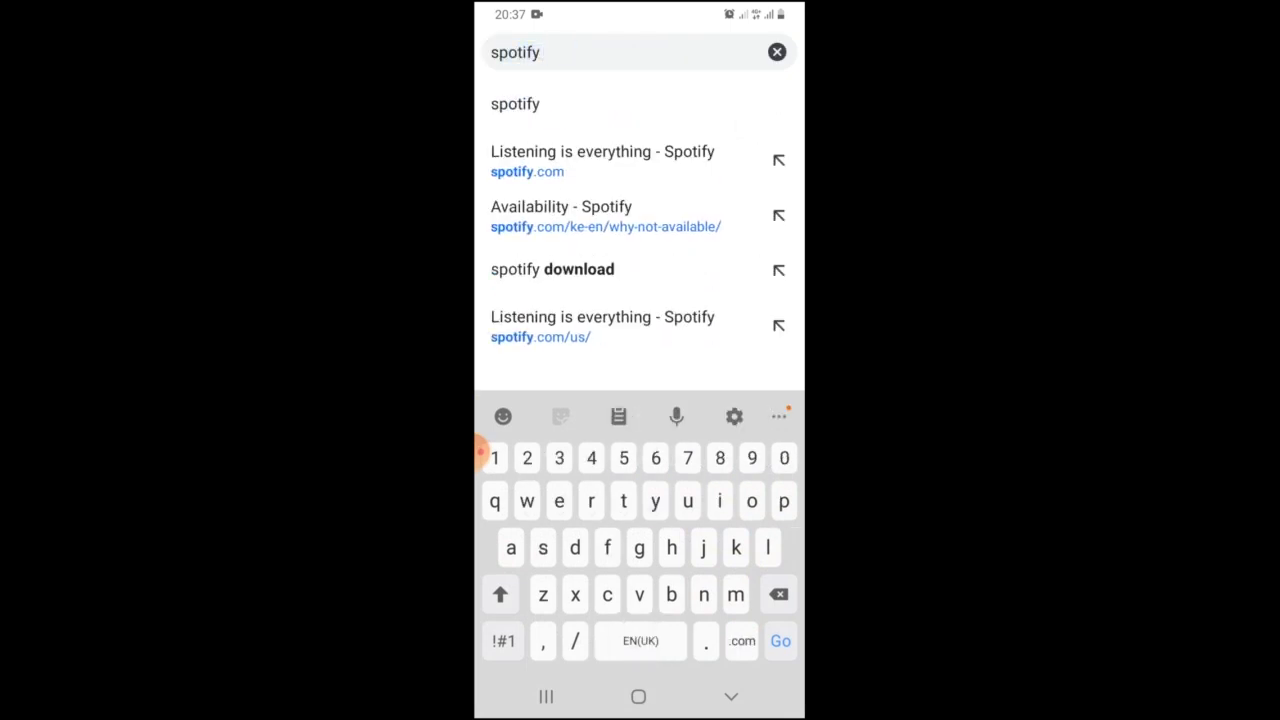
type("up")
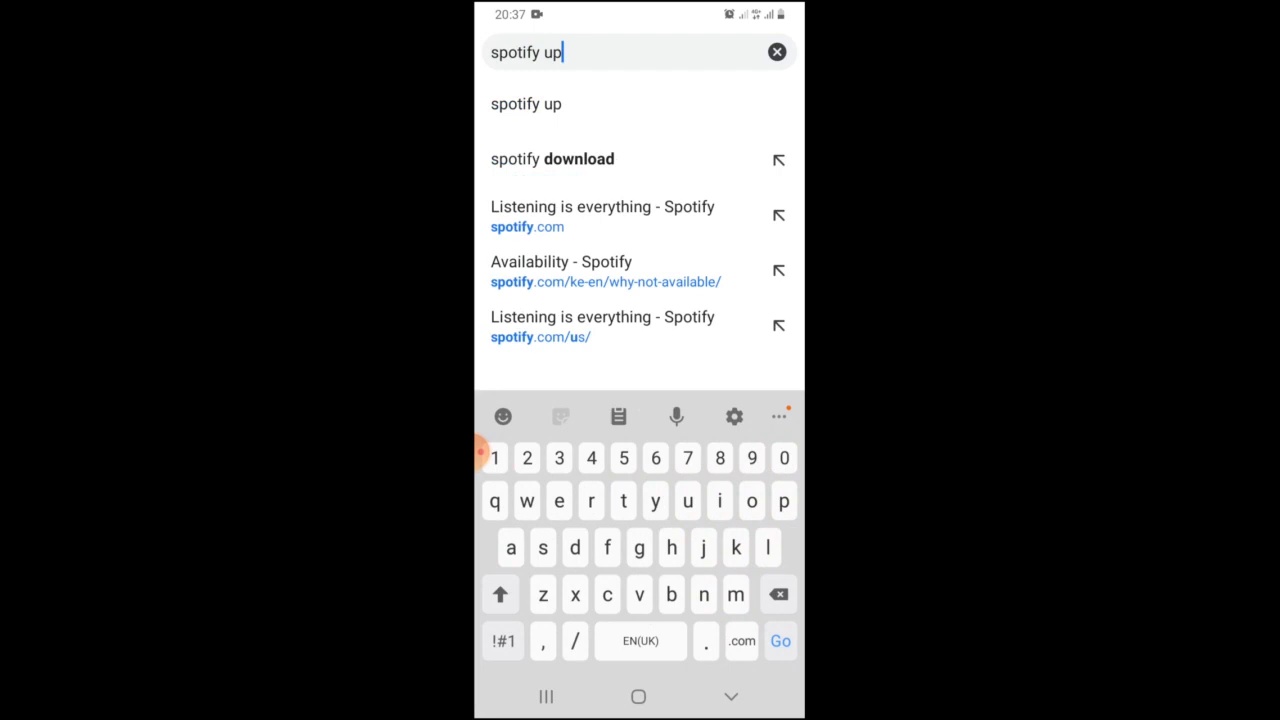
type("todown")
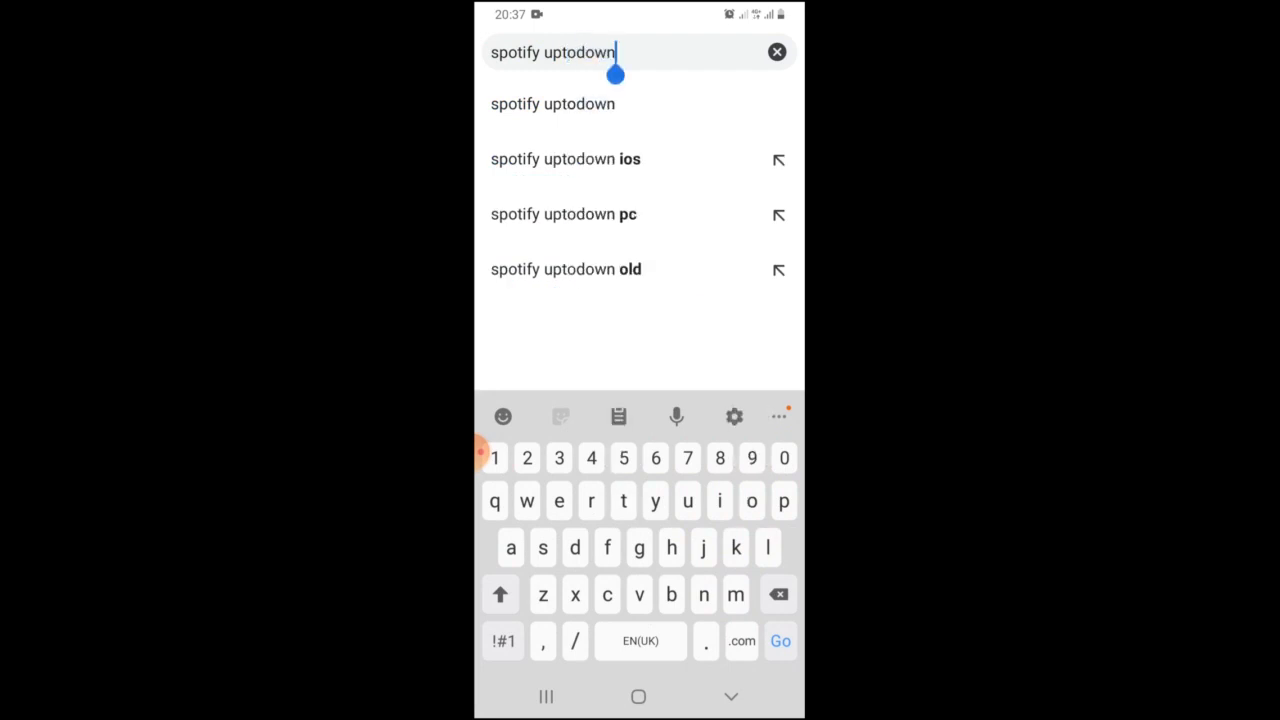
left_click(552, 104)
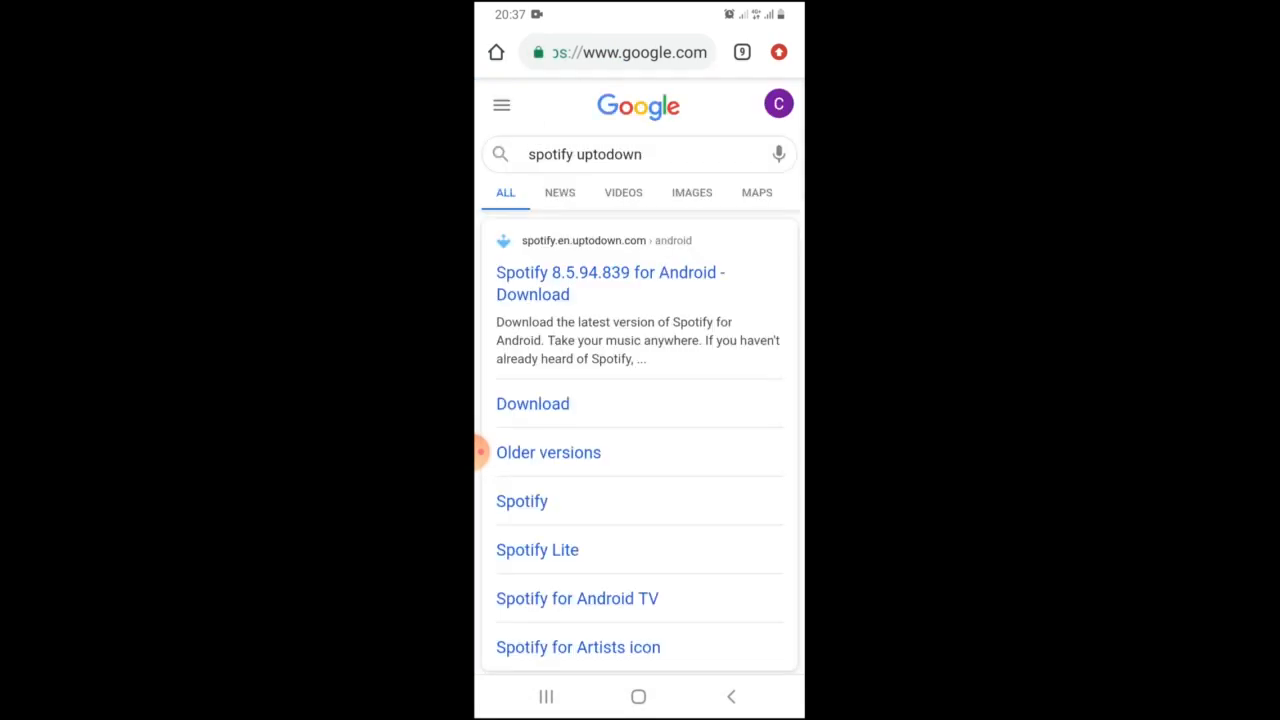
scroll("down", 3)
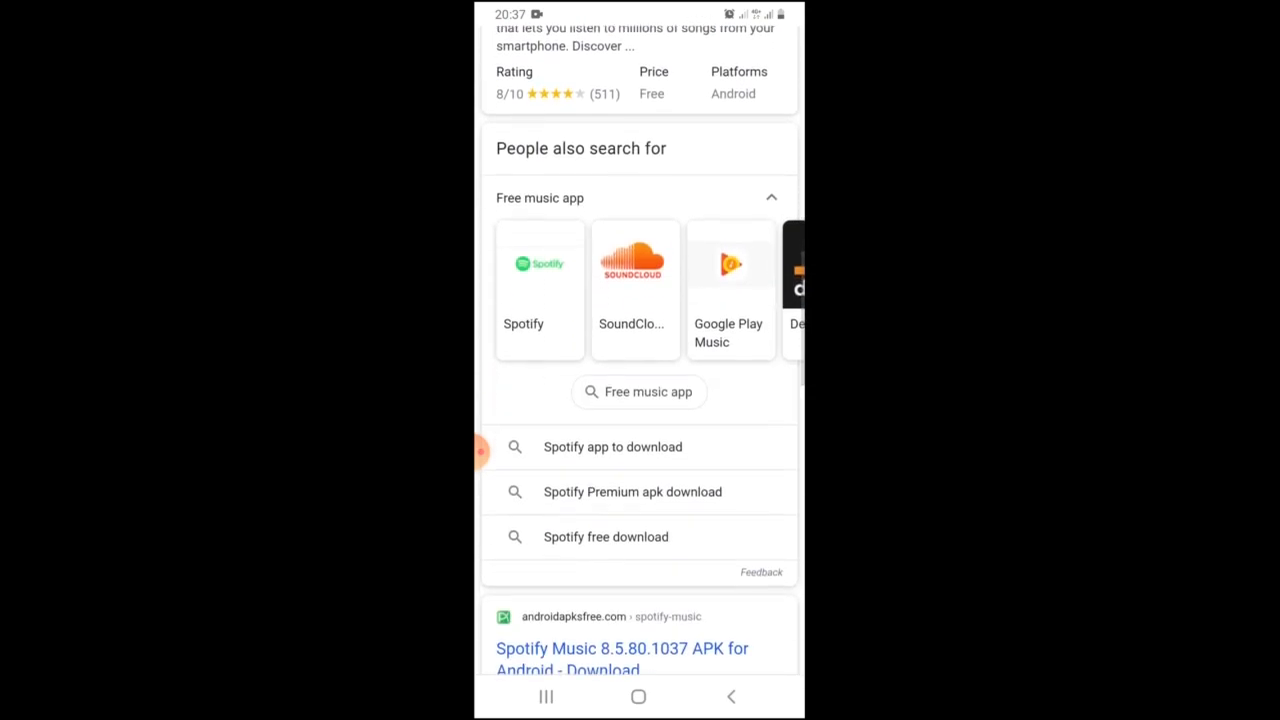
scroll("up", 3)
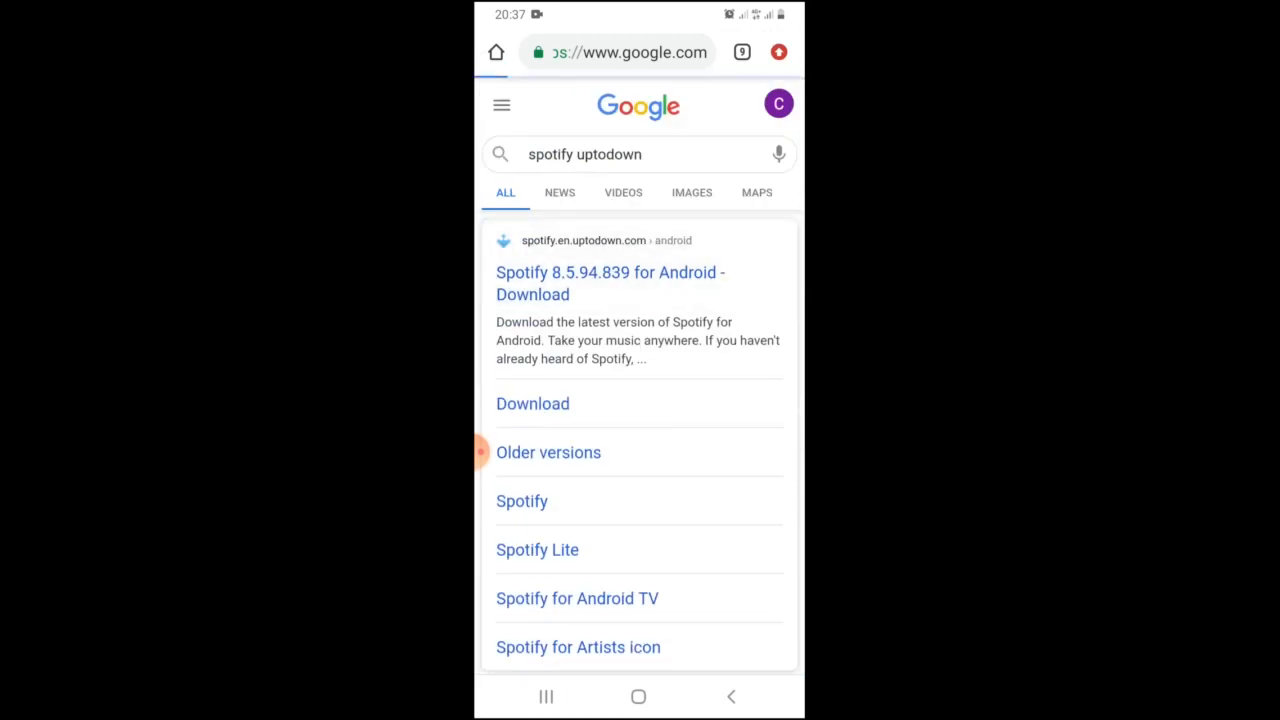
- Download the Spotify 8.5.94.839 APK from Uptodown, keeping it past the harmful-file warning
left_click(610, 283)
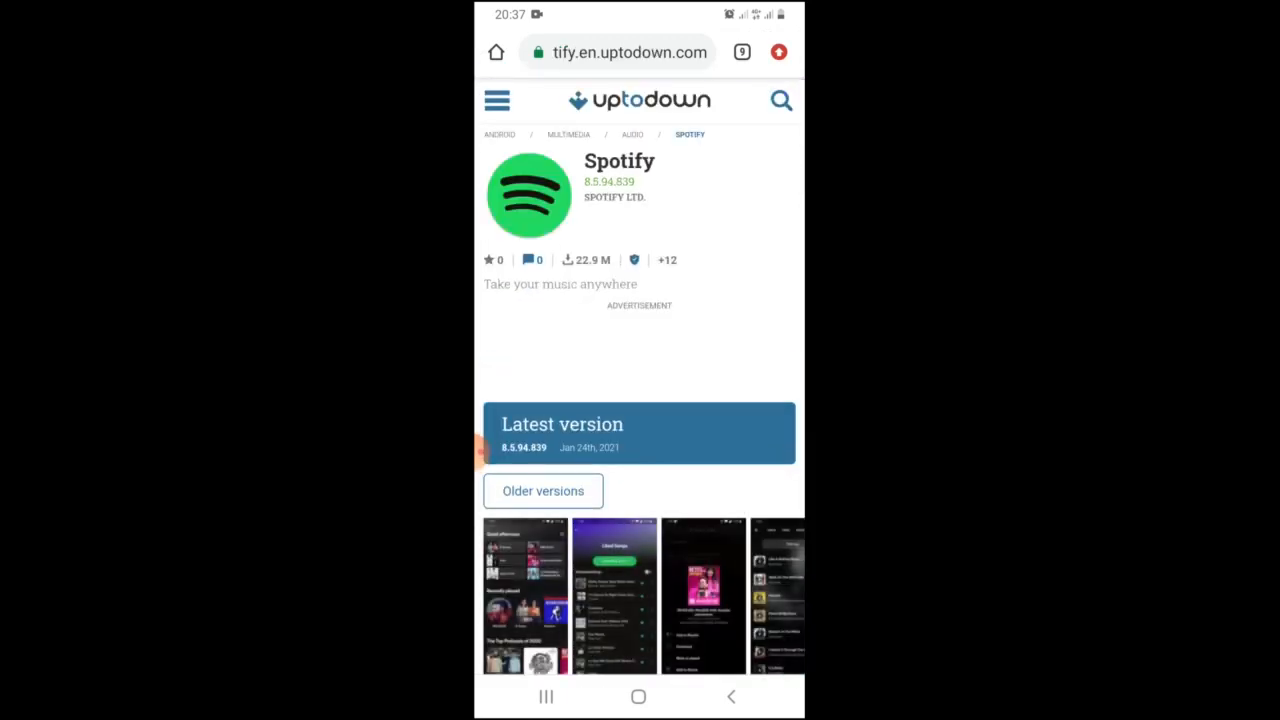
scroll("down", 3)
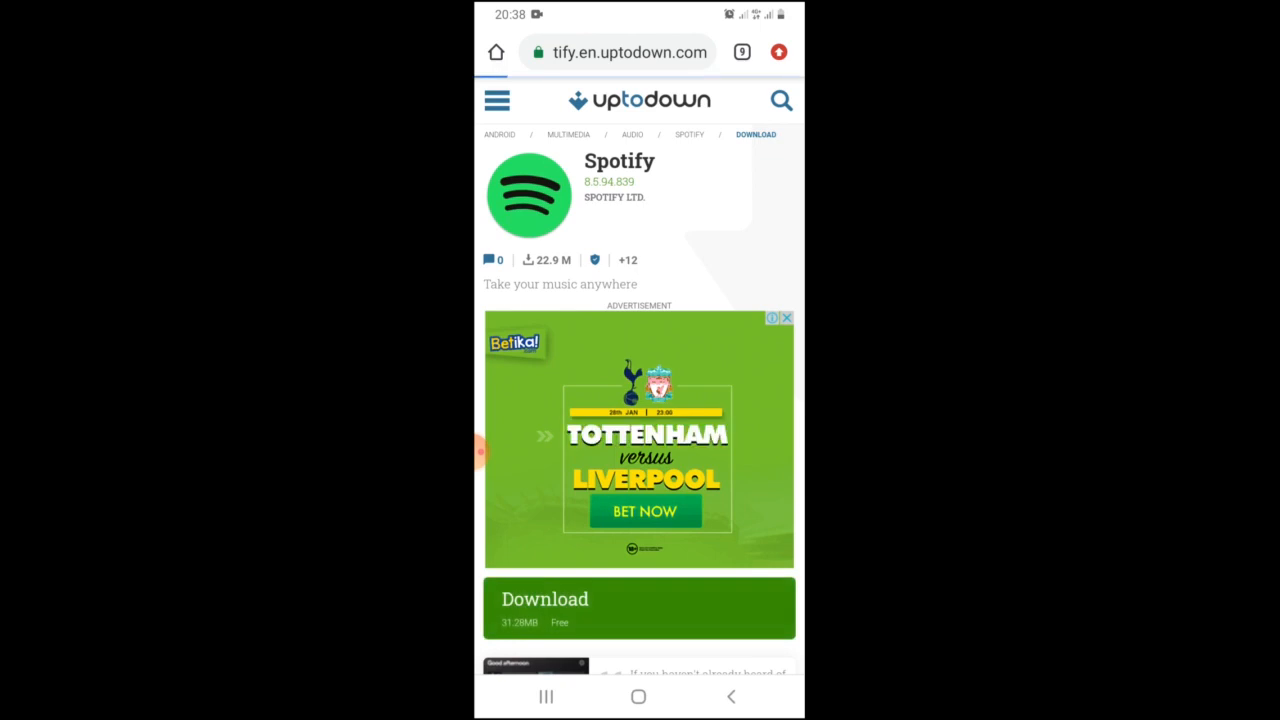
left_click(639, 605)
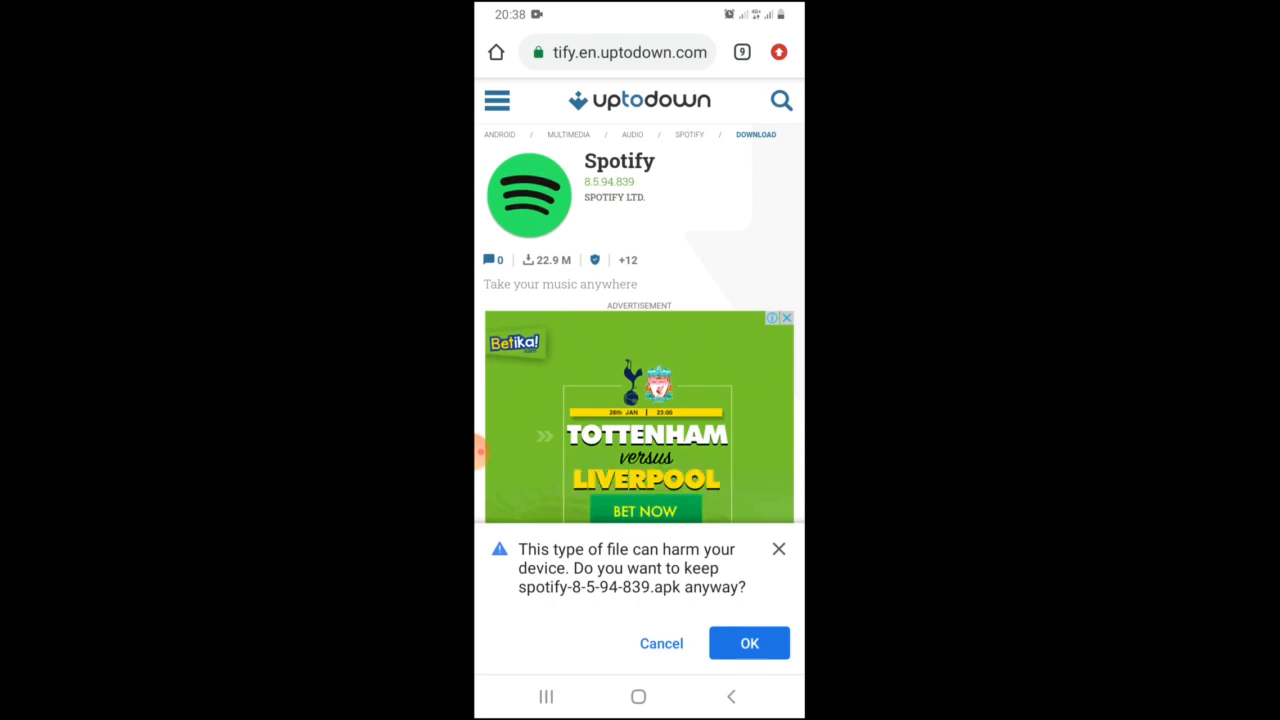
left_click(749, 643)
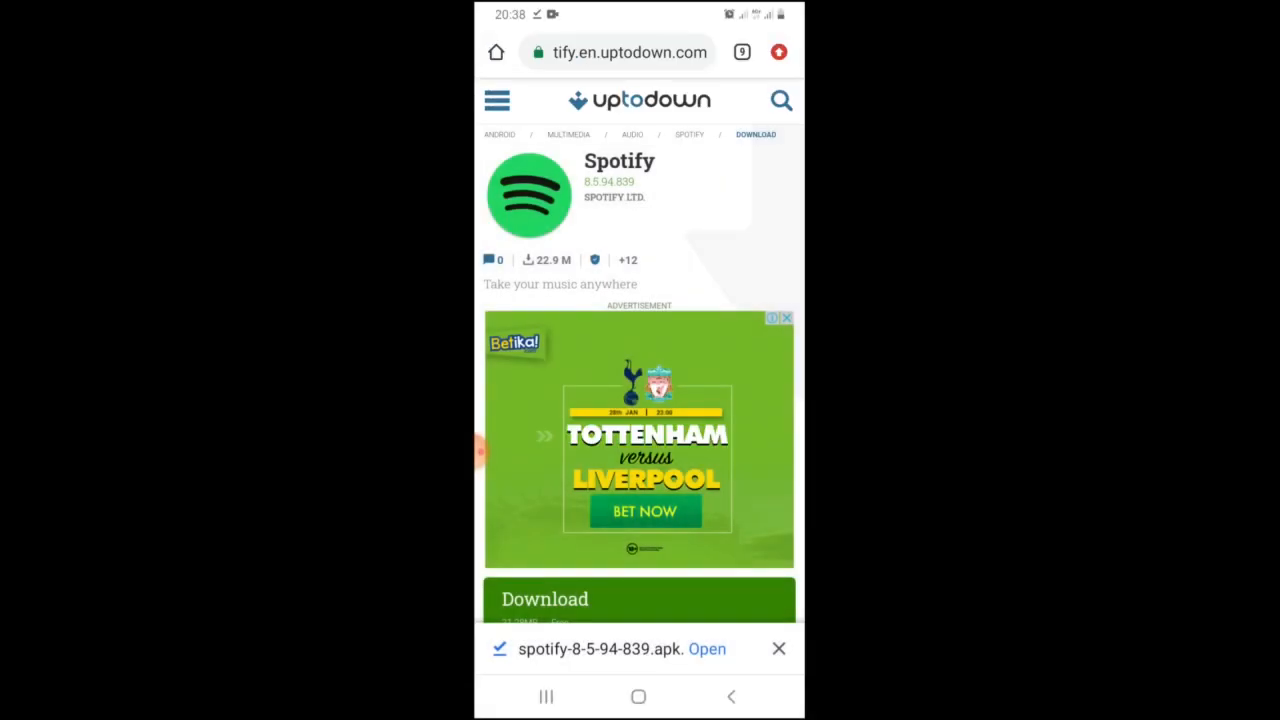
- Uninstall the existing Spotify app from the home screen's app drawer
left_click(638, 697)
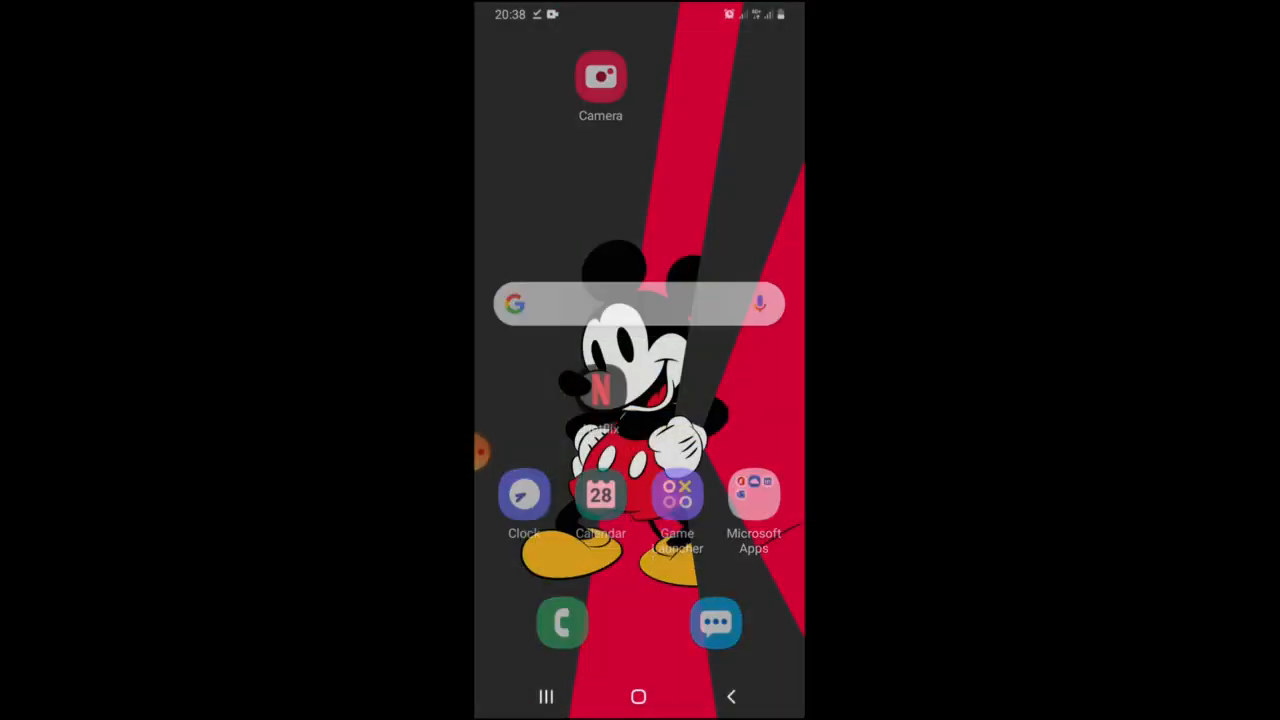
scroll("up", 3)
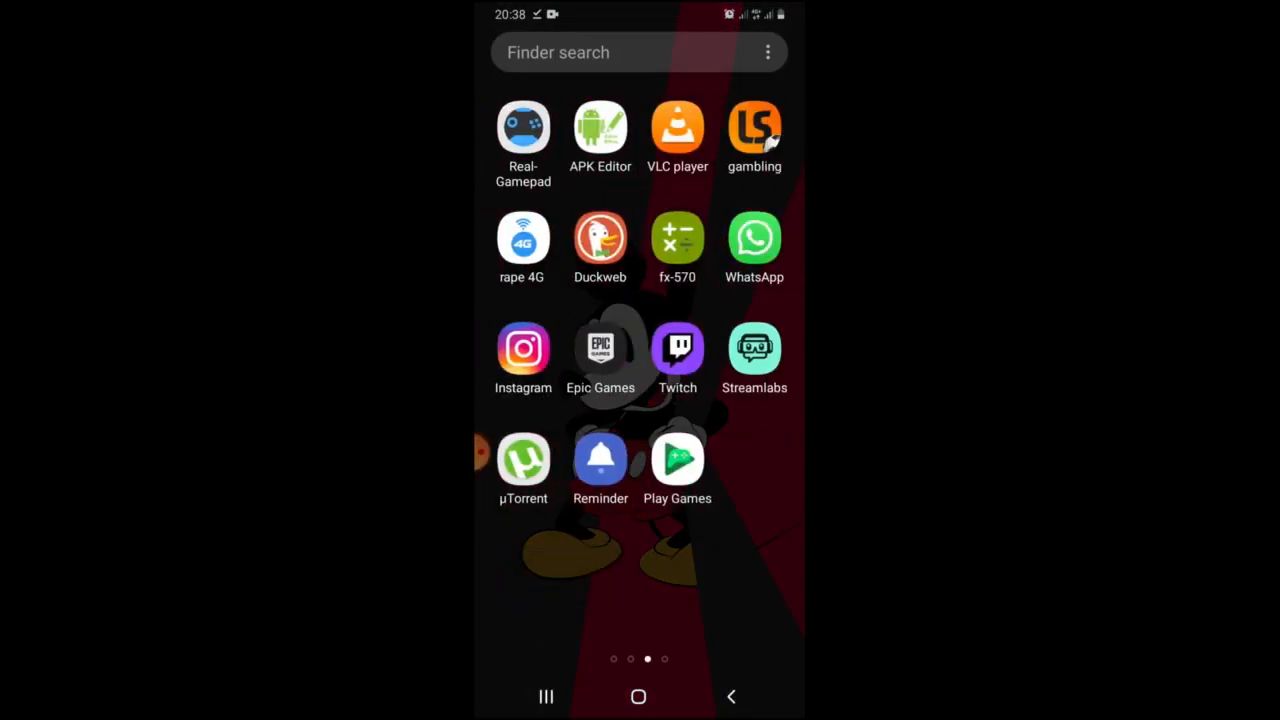
scroll("left", 3)
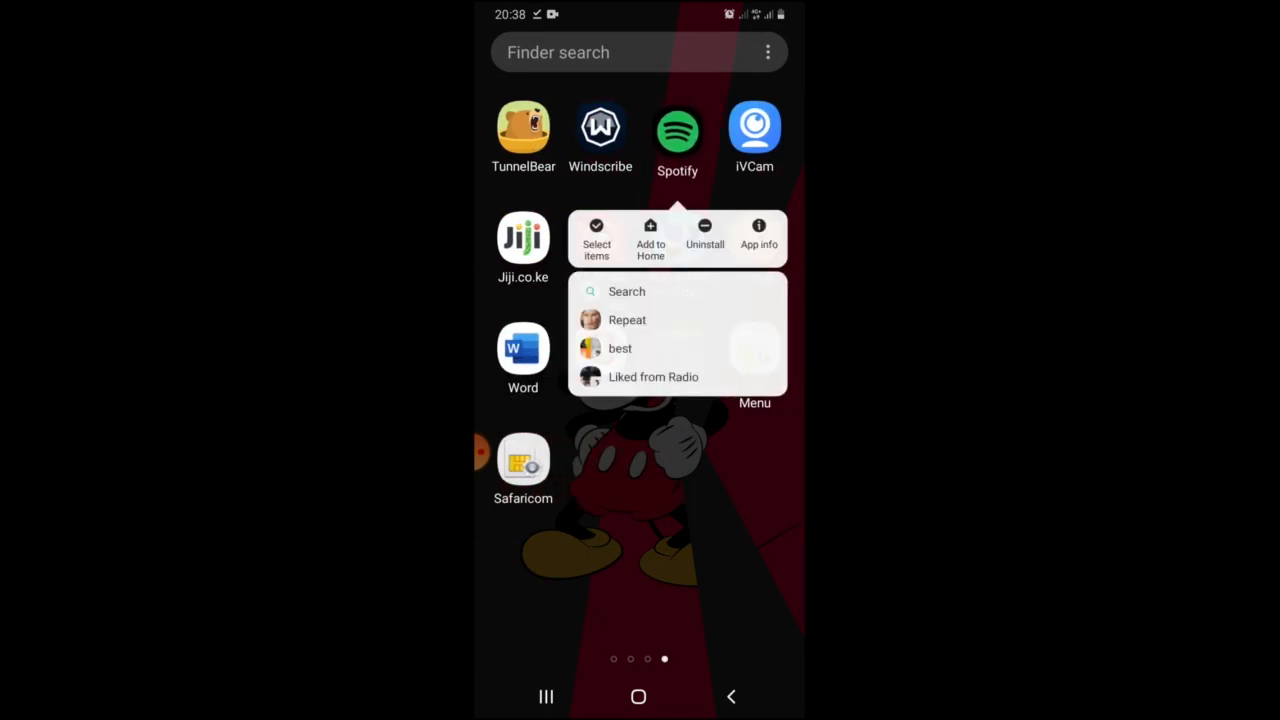
left_click(704, 238)
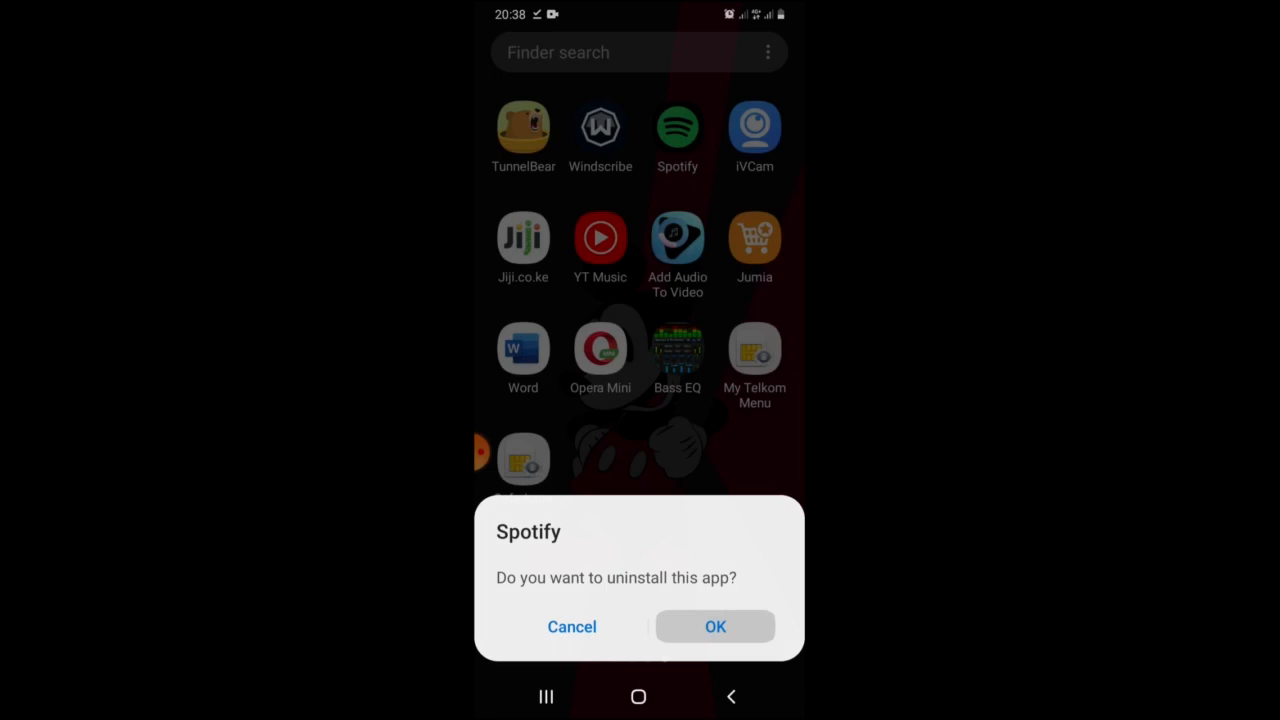
left_click(571, 627)
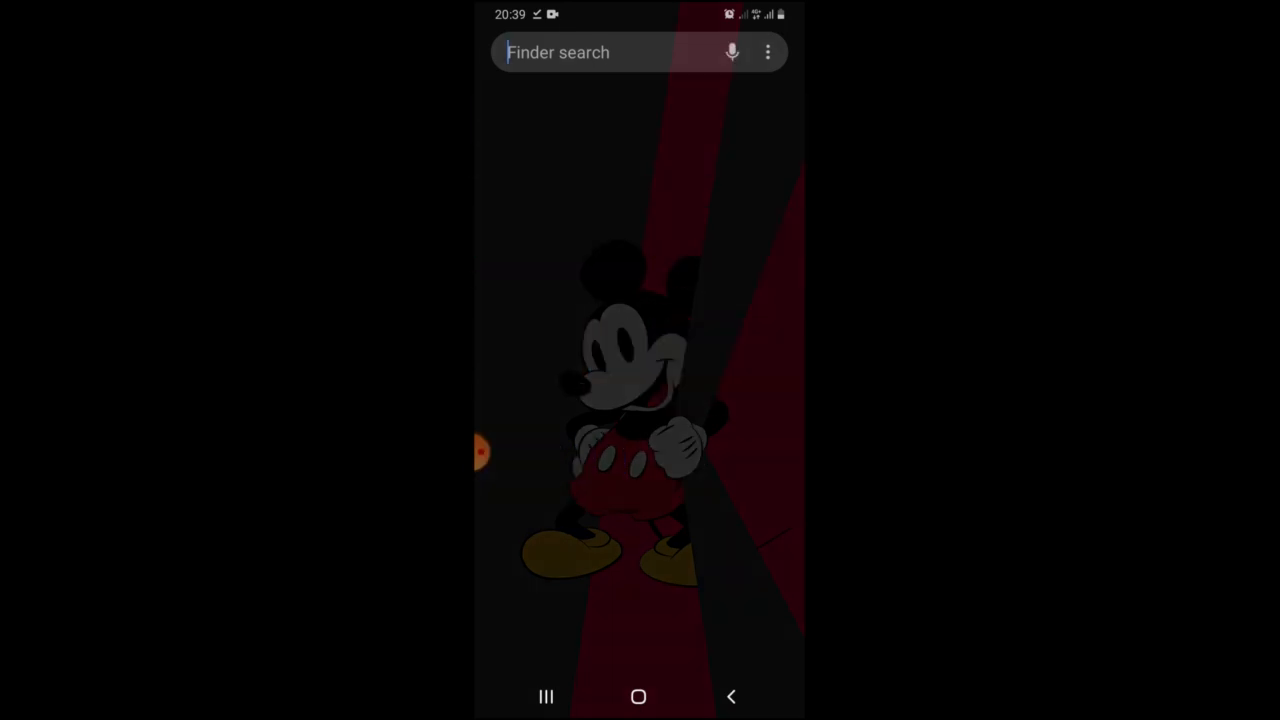
- Install the downloaded Spotify APK and tap Done once it reports installed
type("s")
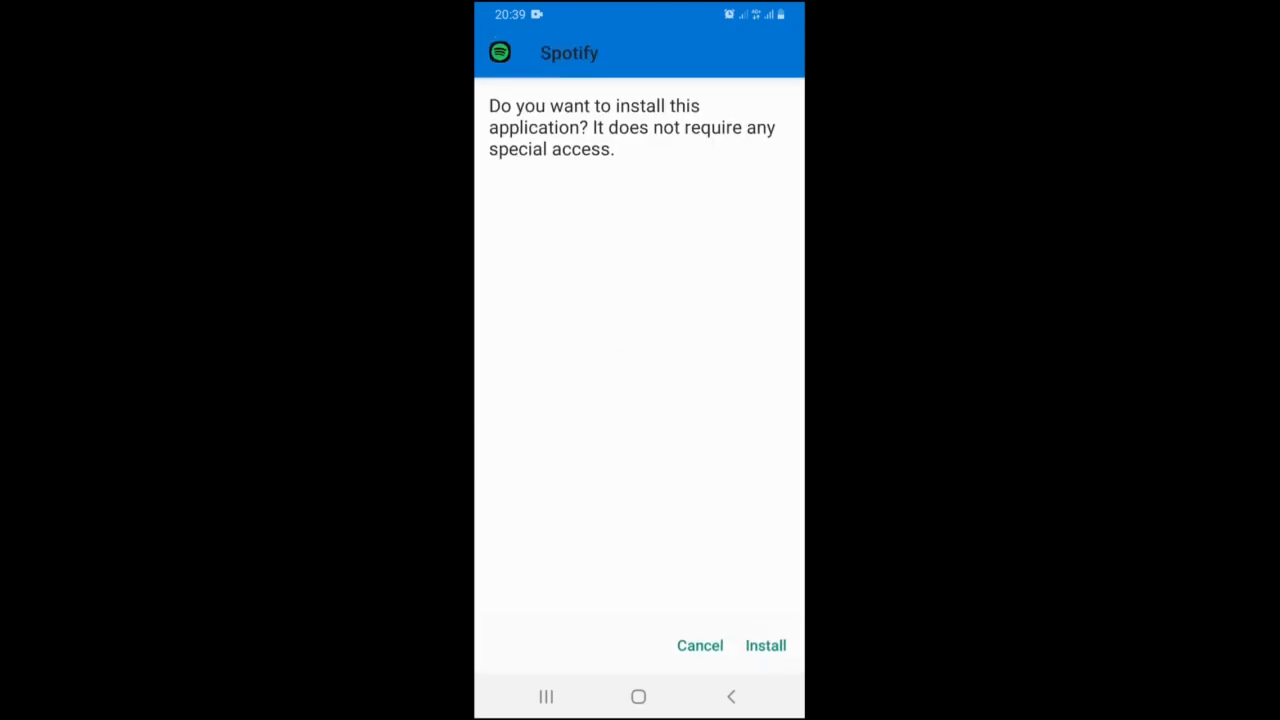
left_click(765, 645)
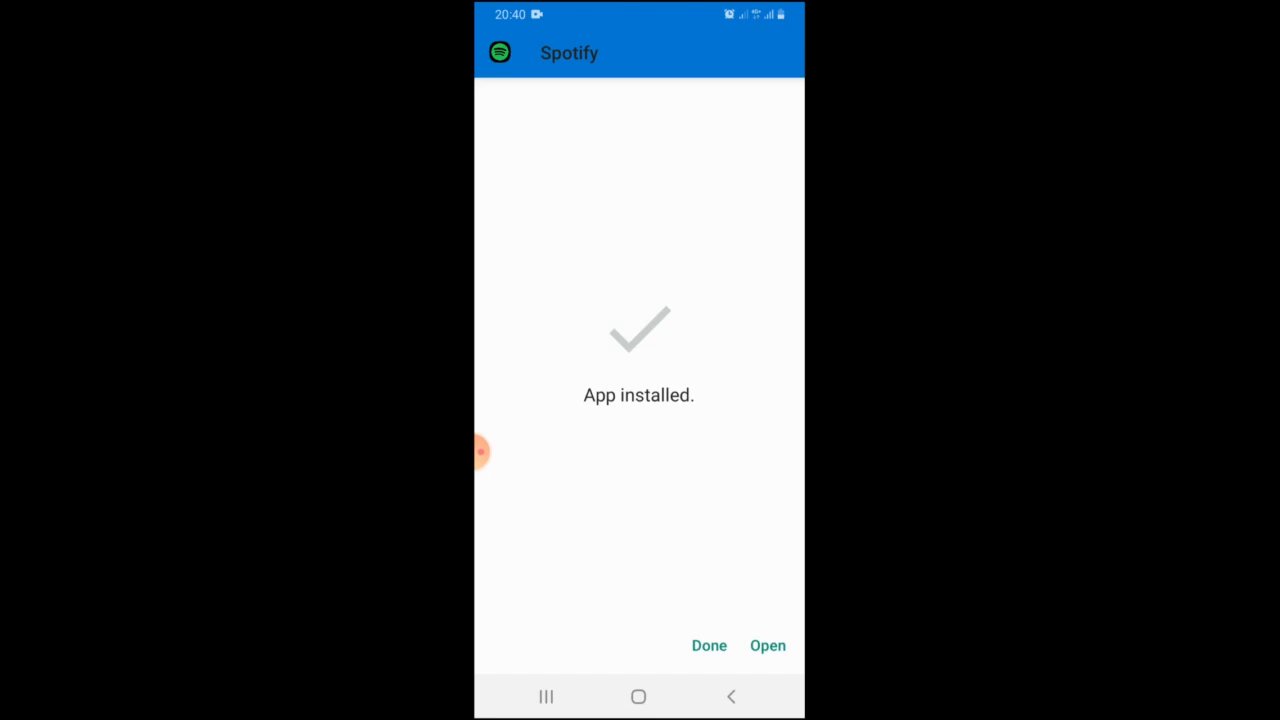
left_click(709, 645)
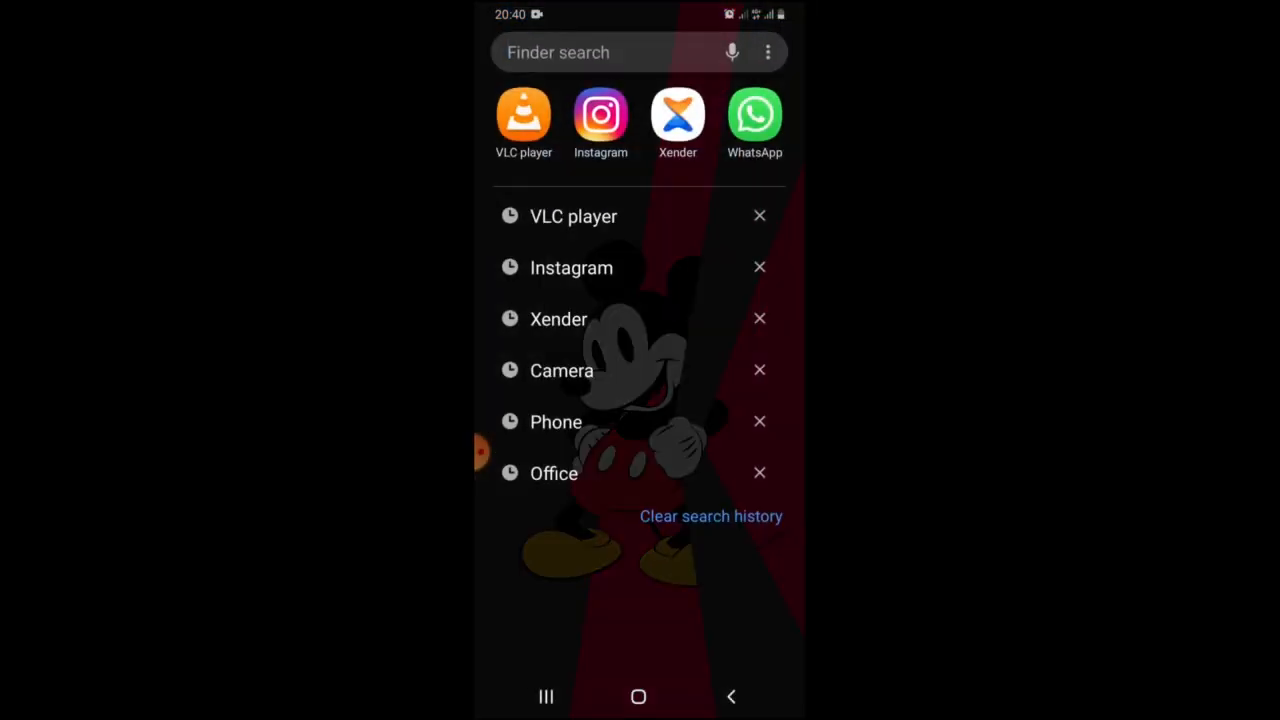
- Find the Play Store through the launcher search and launch it
type("p")
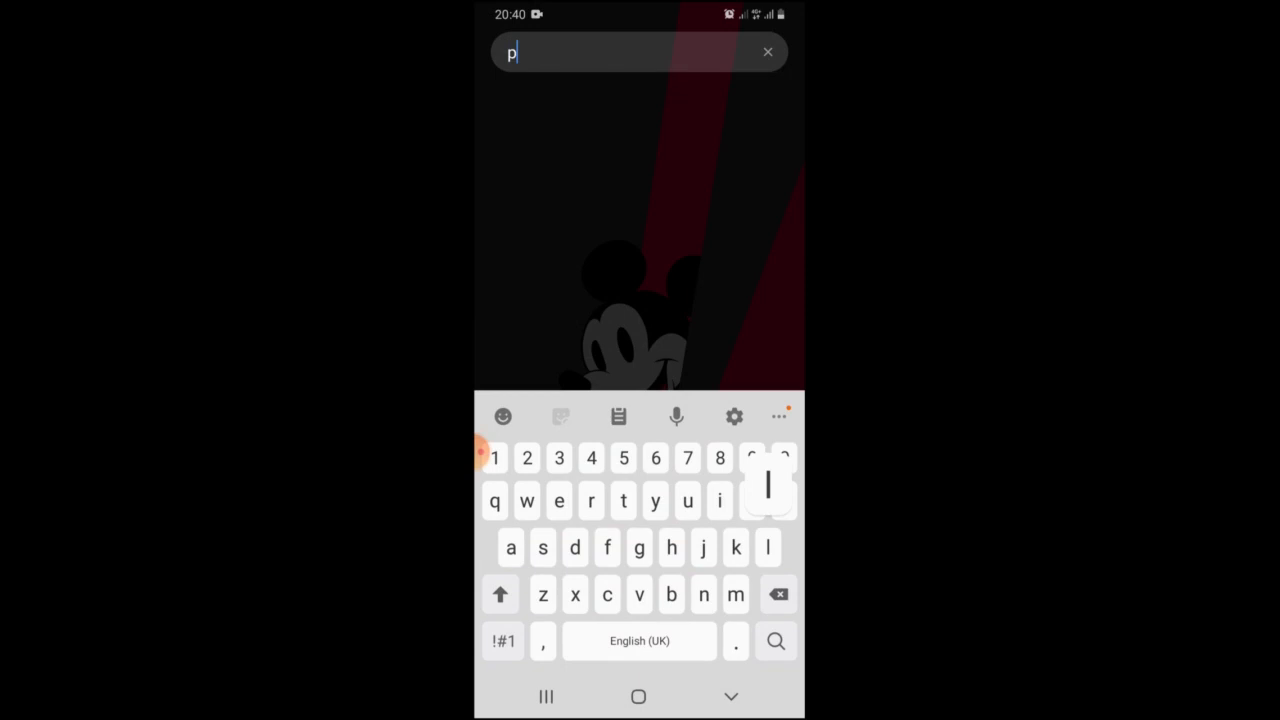
type("lay")
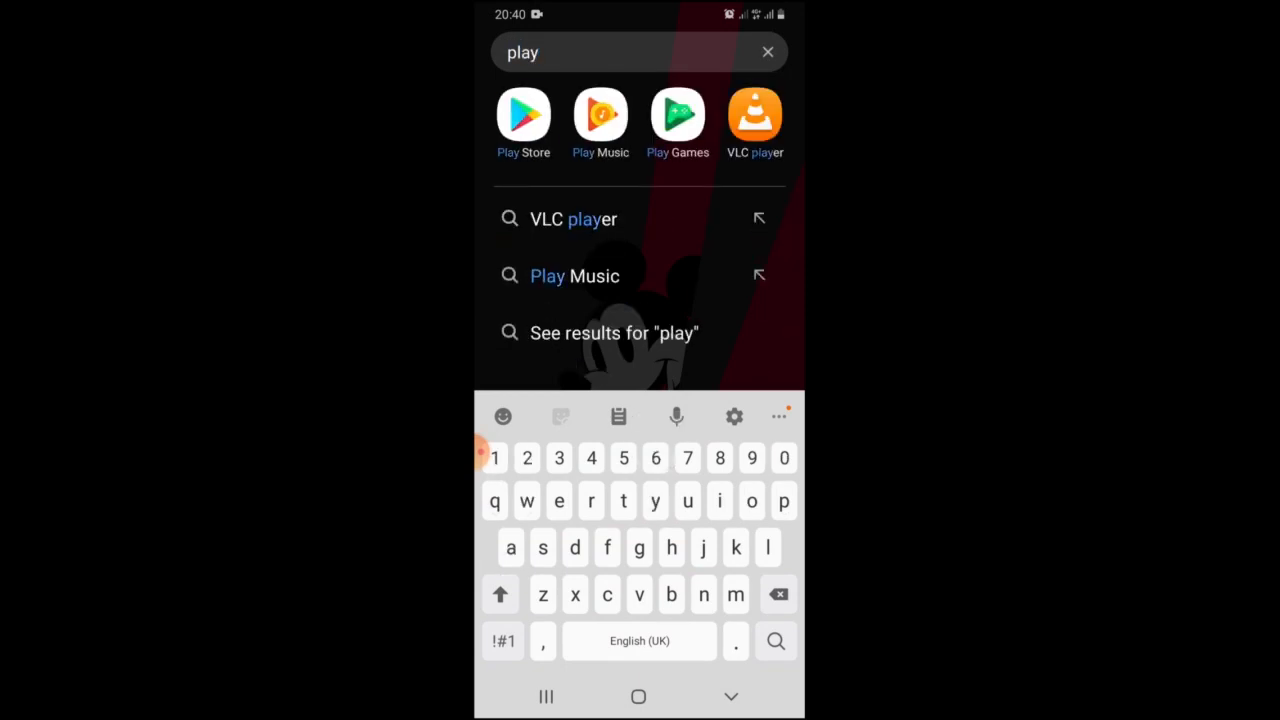
left_click(523, 113)
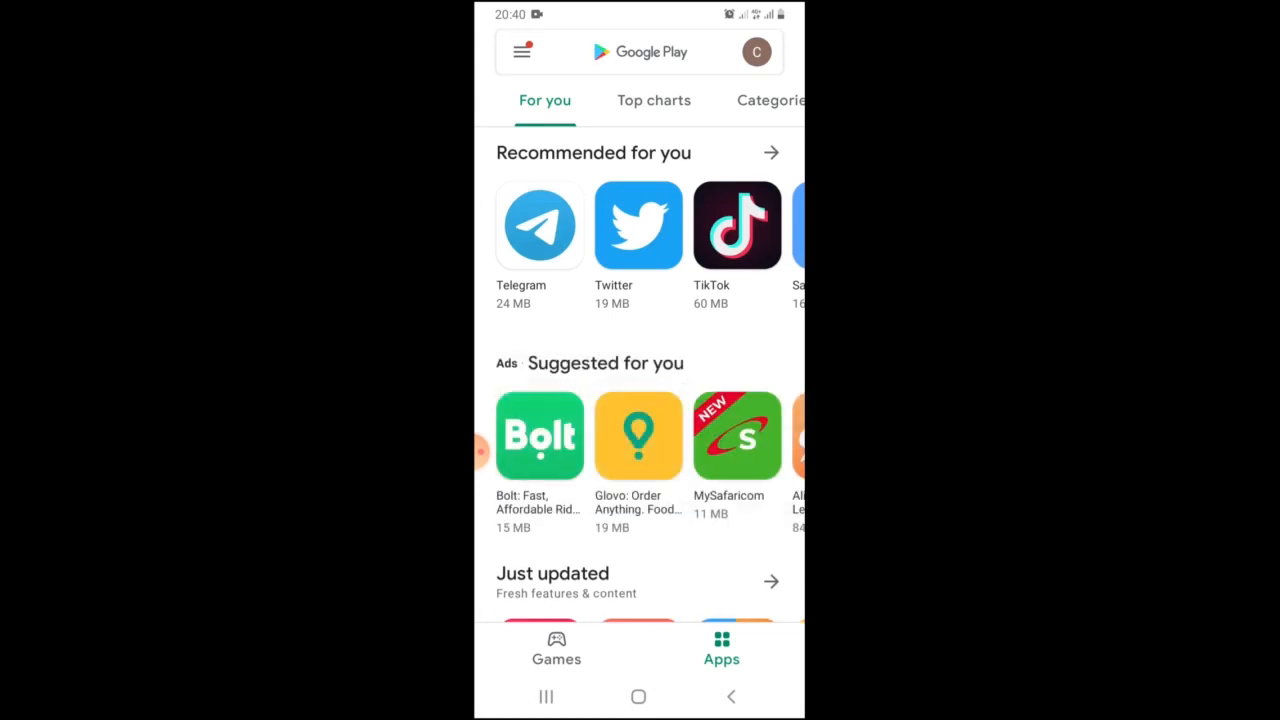
- Search the Play Store for 'winds' and open the Windscribe VPN listing
left_click(640, 52)
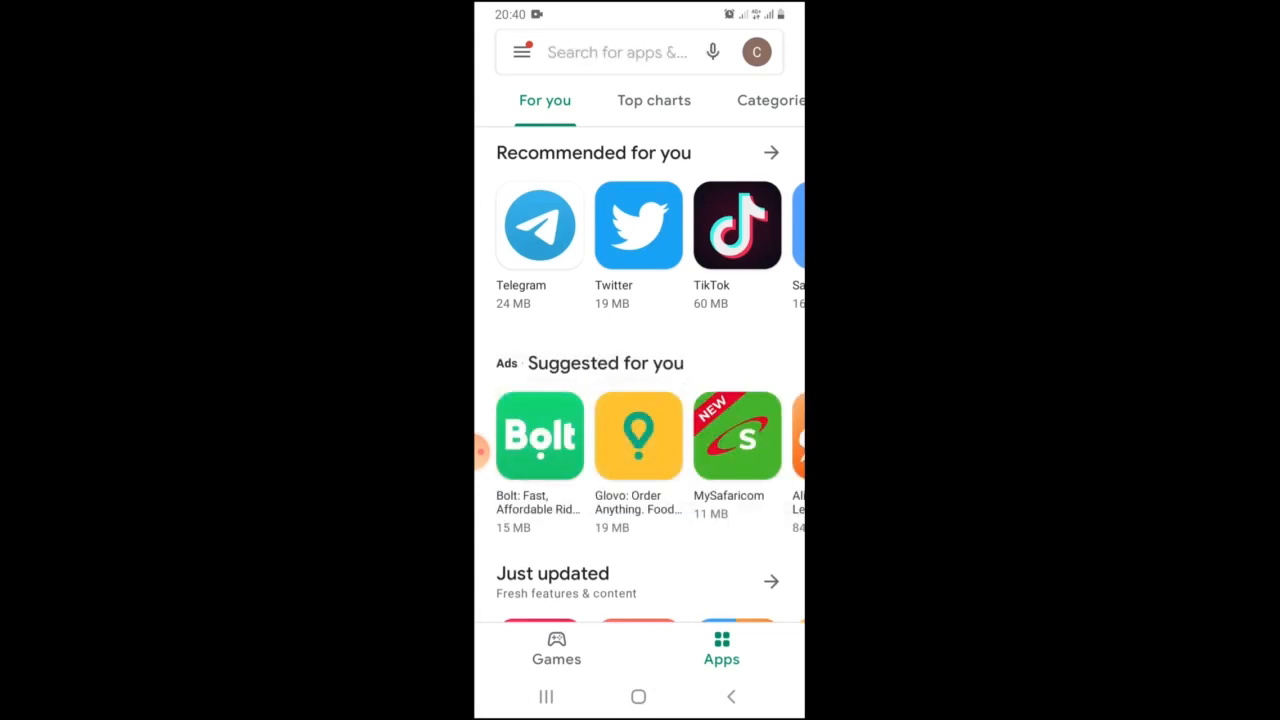
left_click(615, 52)
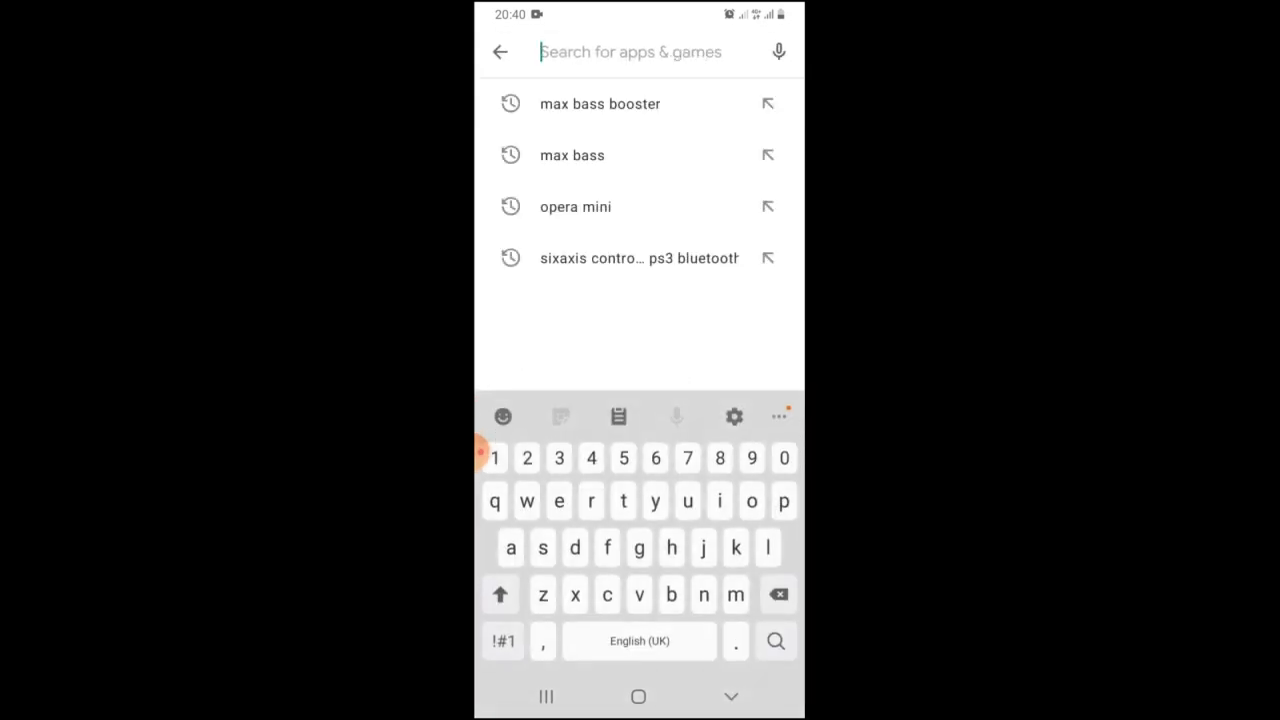
type("win")
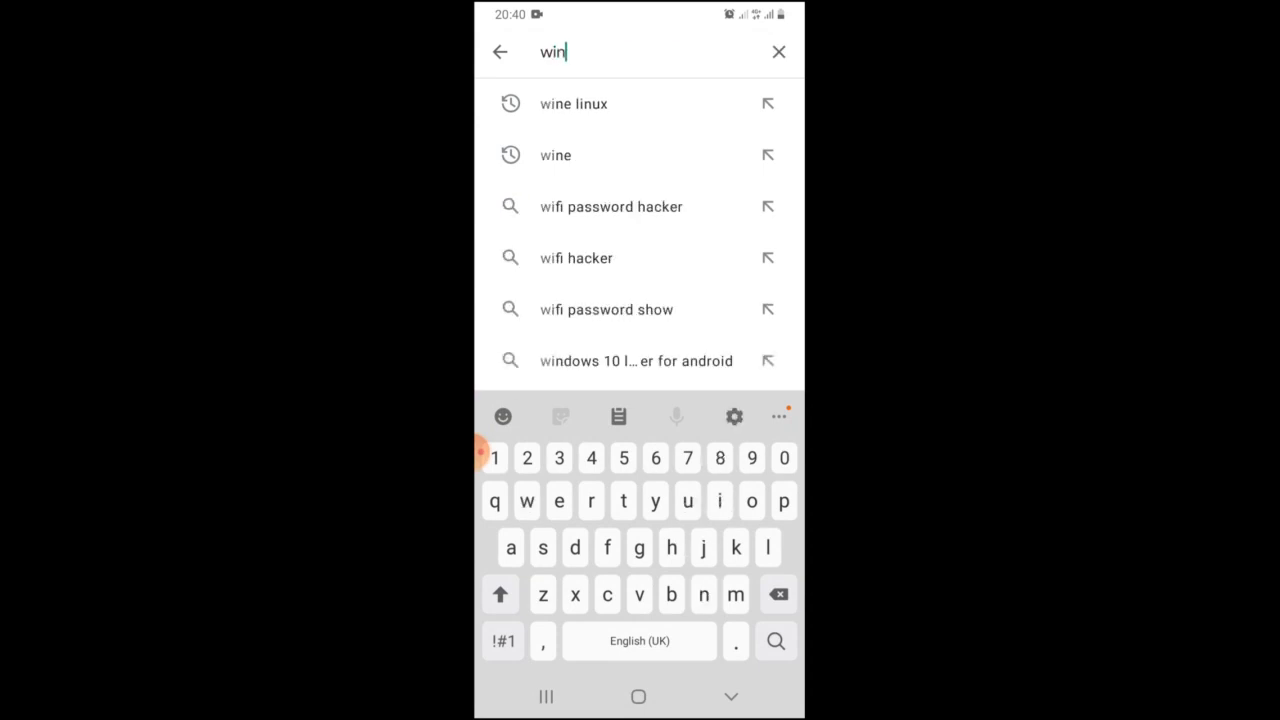
type("ds")
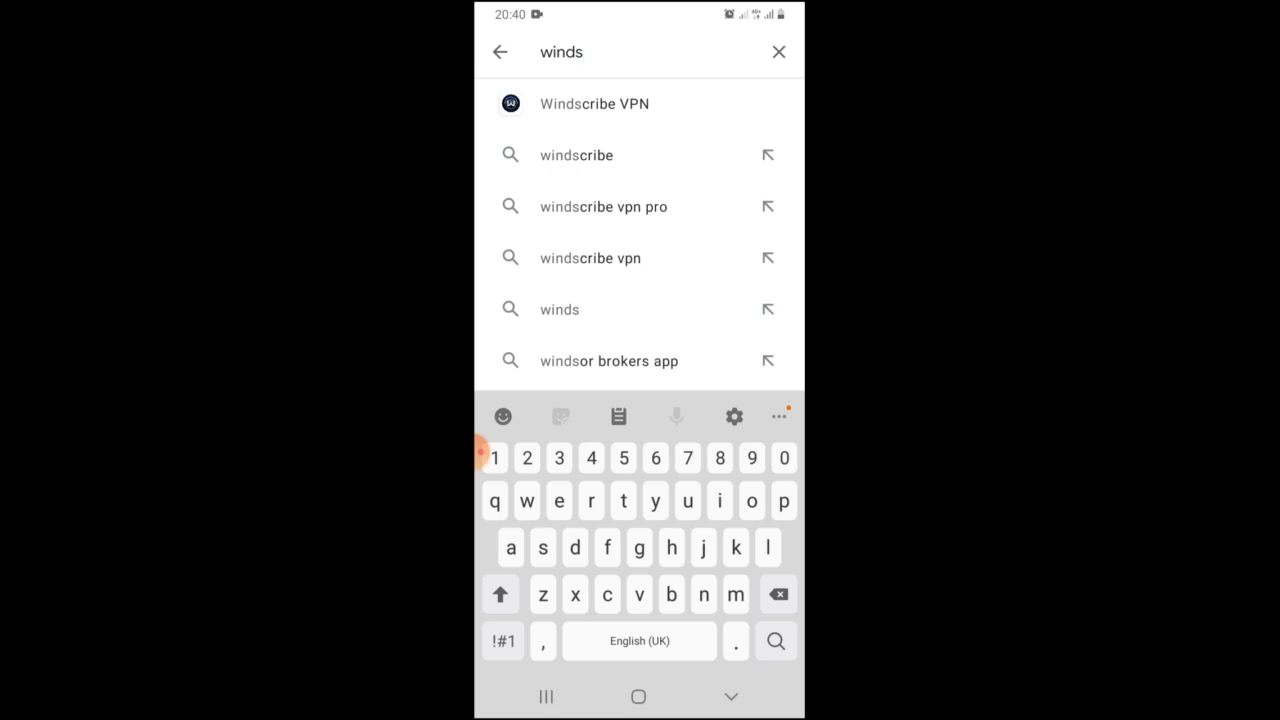
left_click(594, 103)
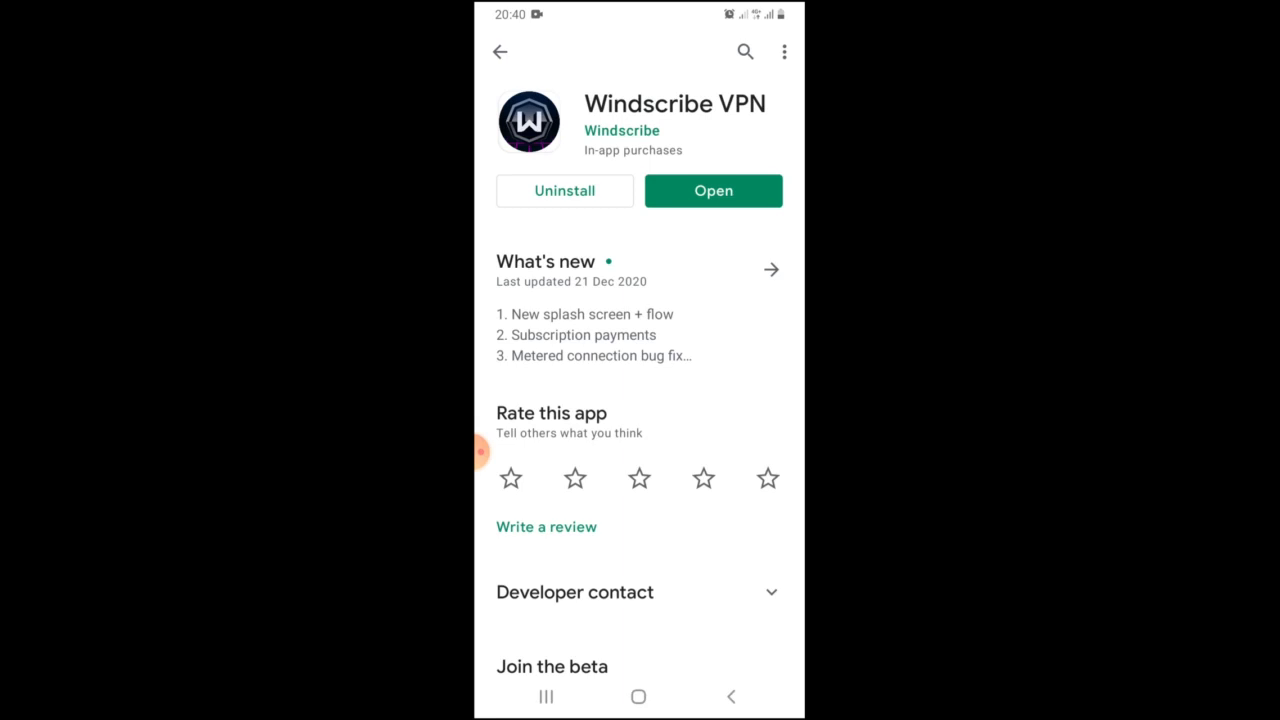
- Uninstall Windscribe VPN, reinstall it from its listing, and open the new install
left_click(564, 190)
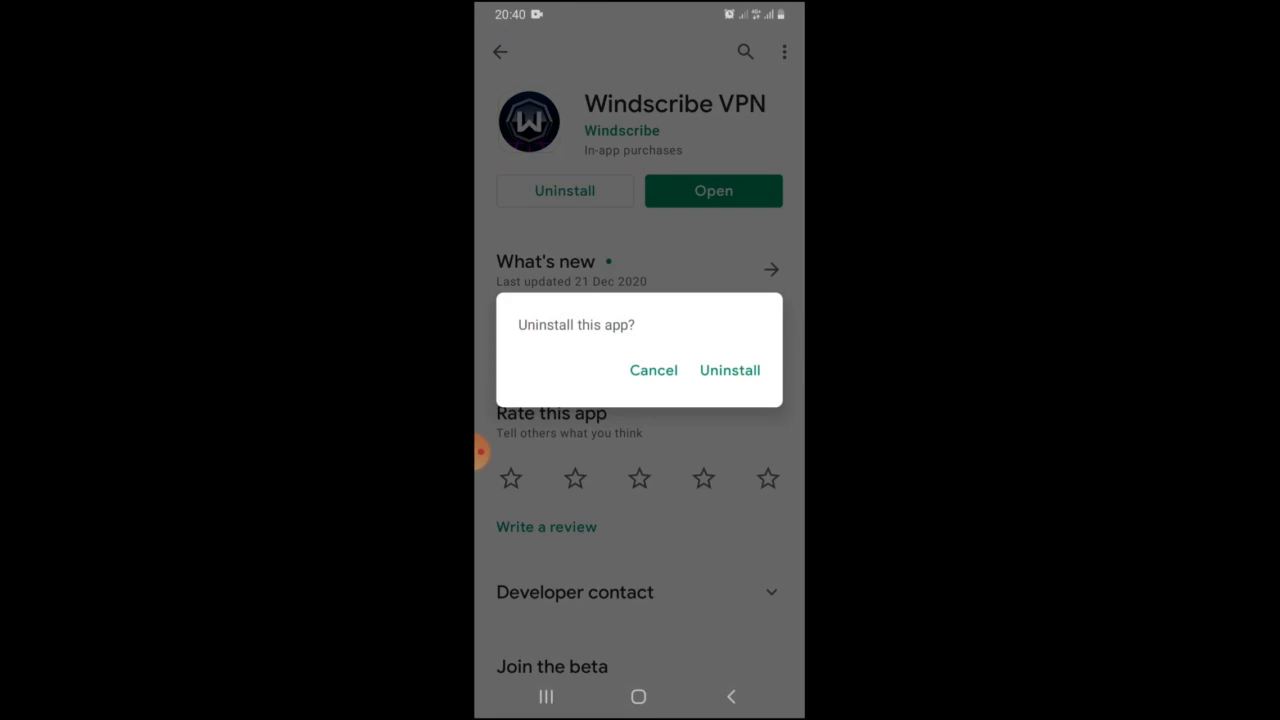
left_click(729, 370)
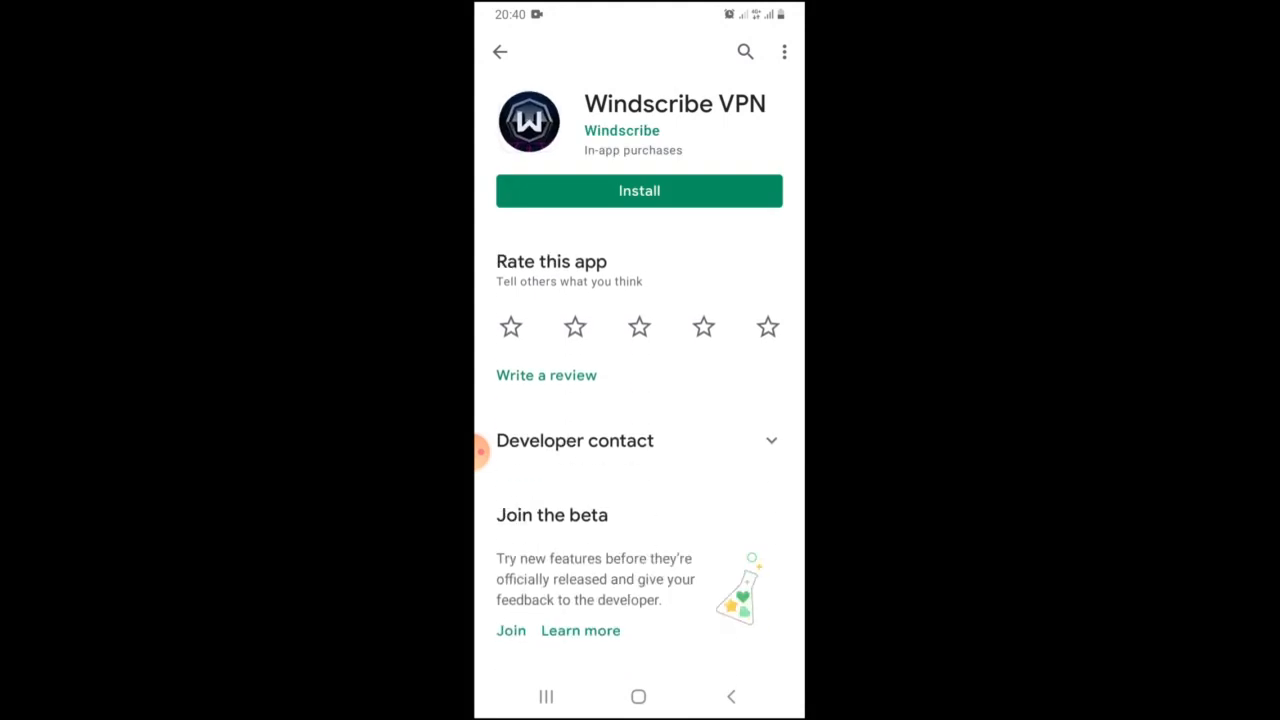
left_click(639, 190)
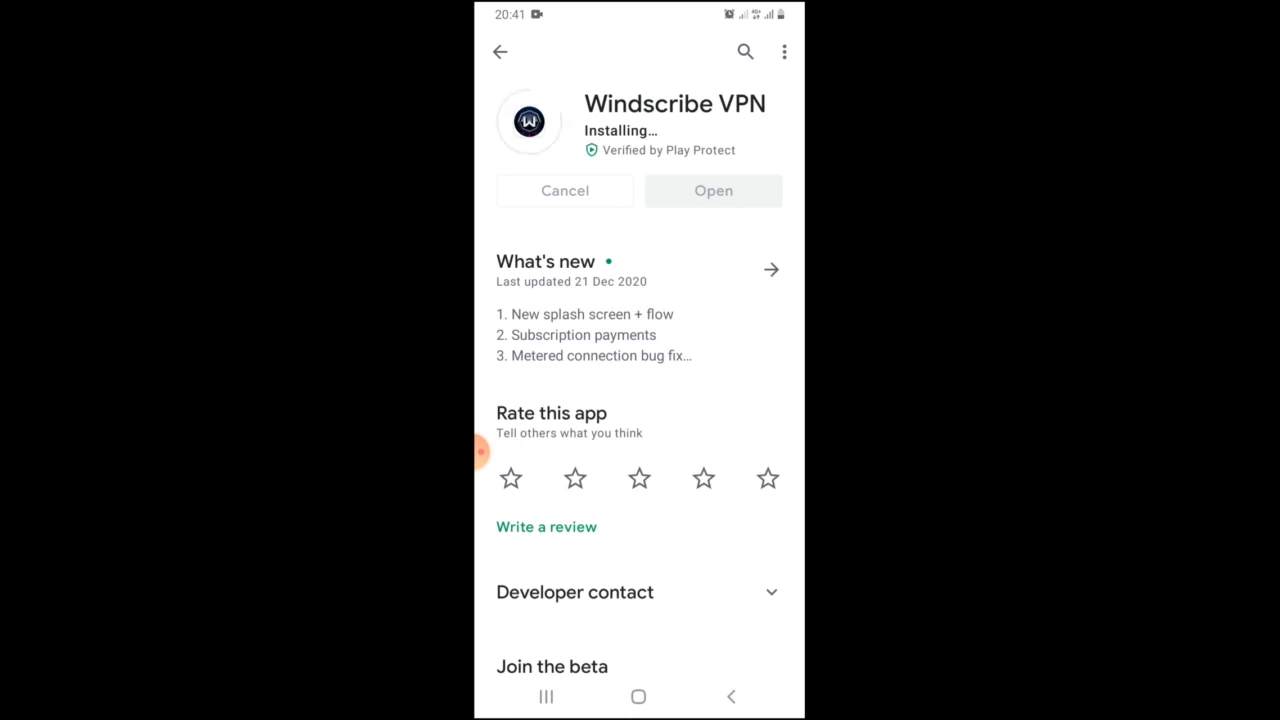
scroll("up", 3)
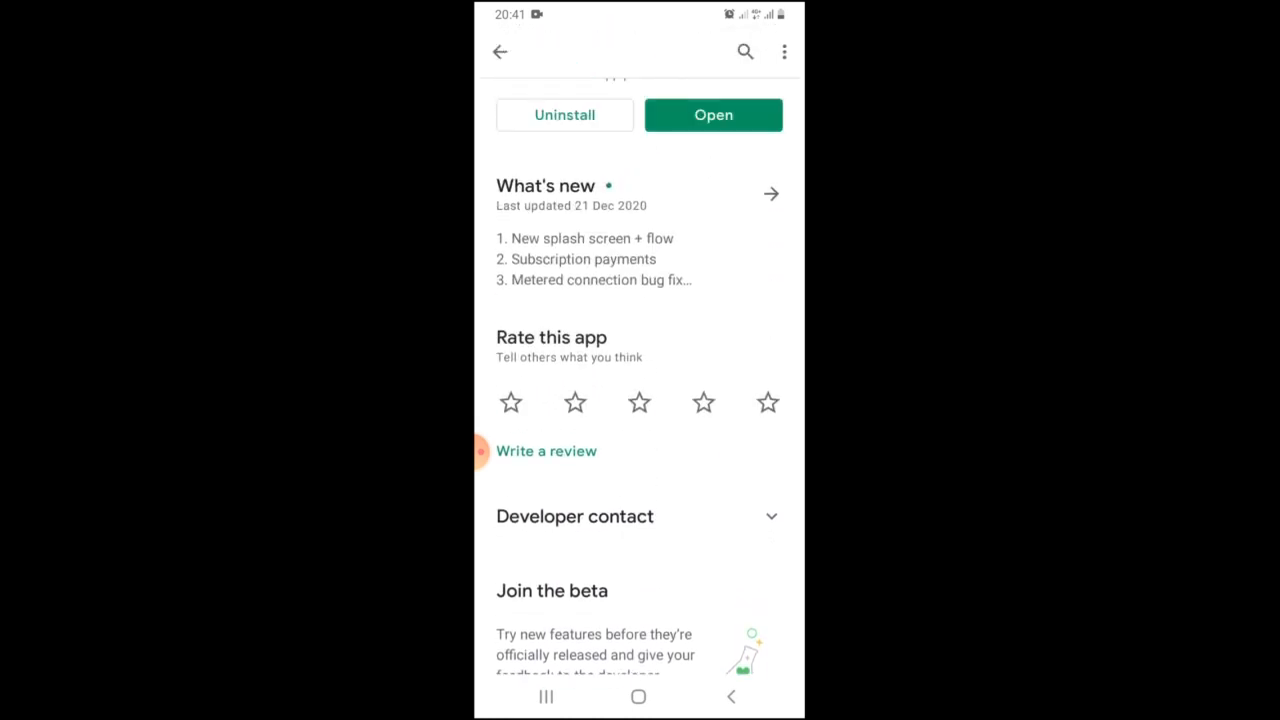
left_click(713, 115)
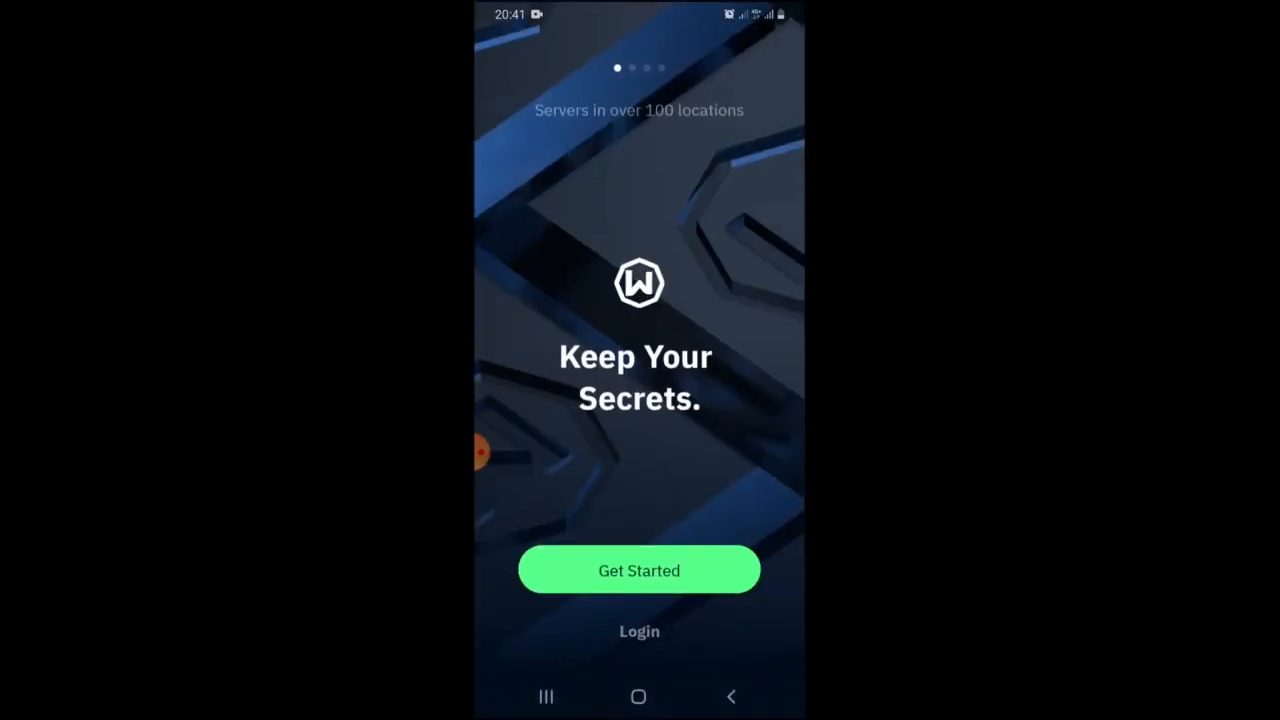
- Swipe past the Windscribe welcome screen and expand the US East server group
scroll("left", 3)
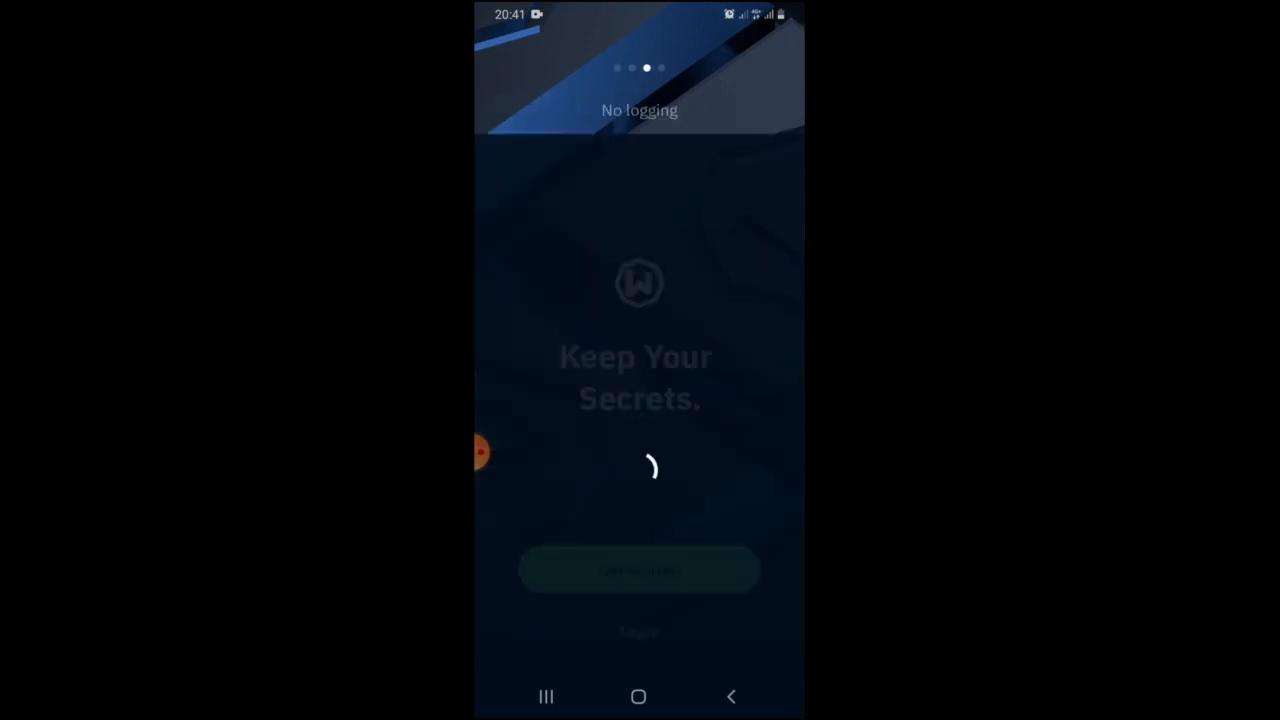
left_click(639, 569)
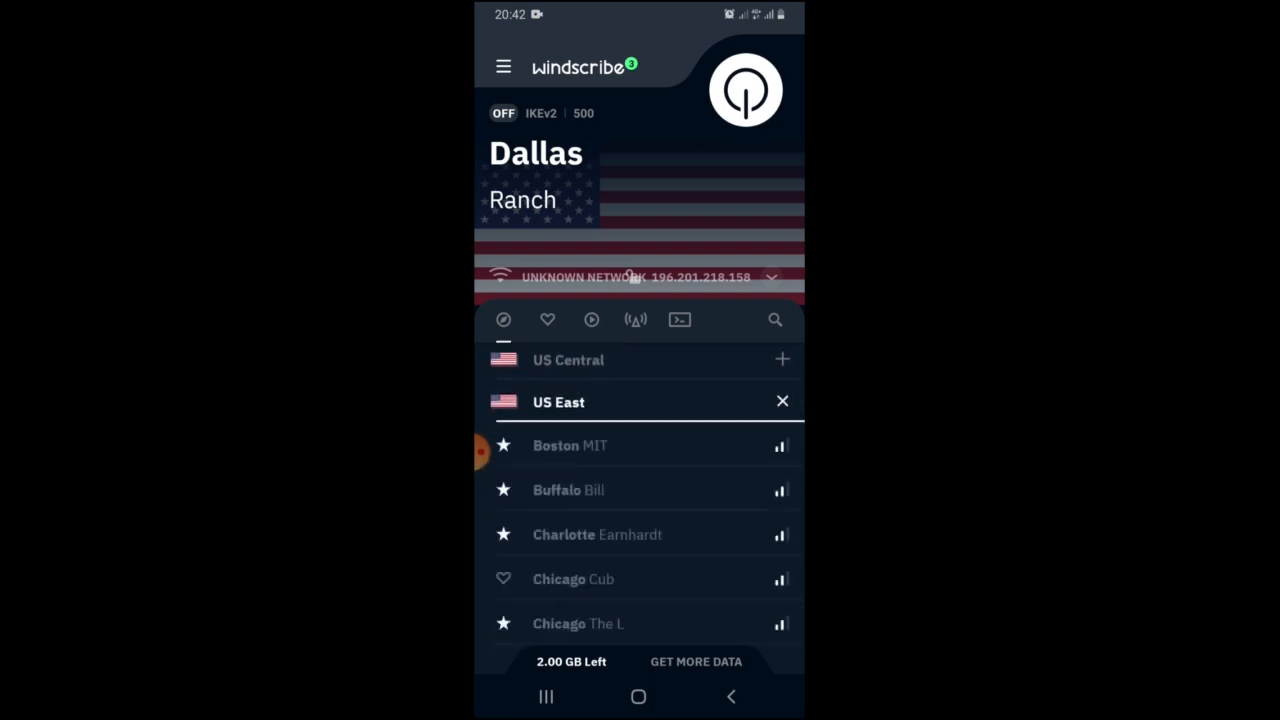
- Scroll through the US East servers and tap a Miami server requiring a paid plan
scroll("down", 3)
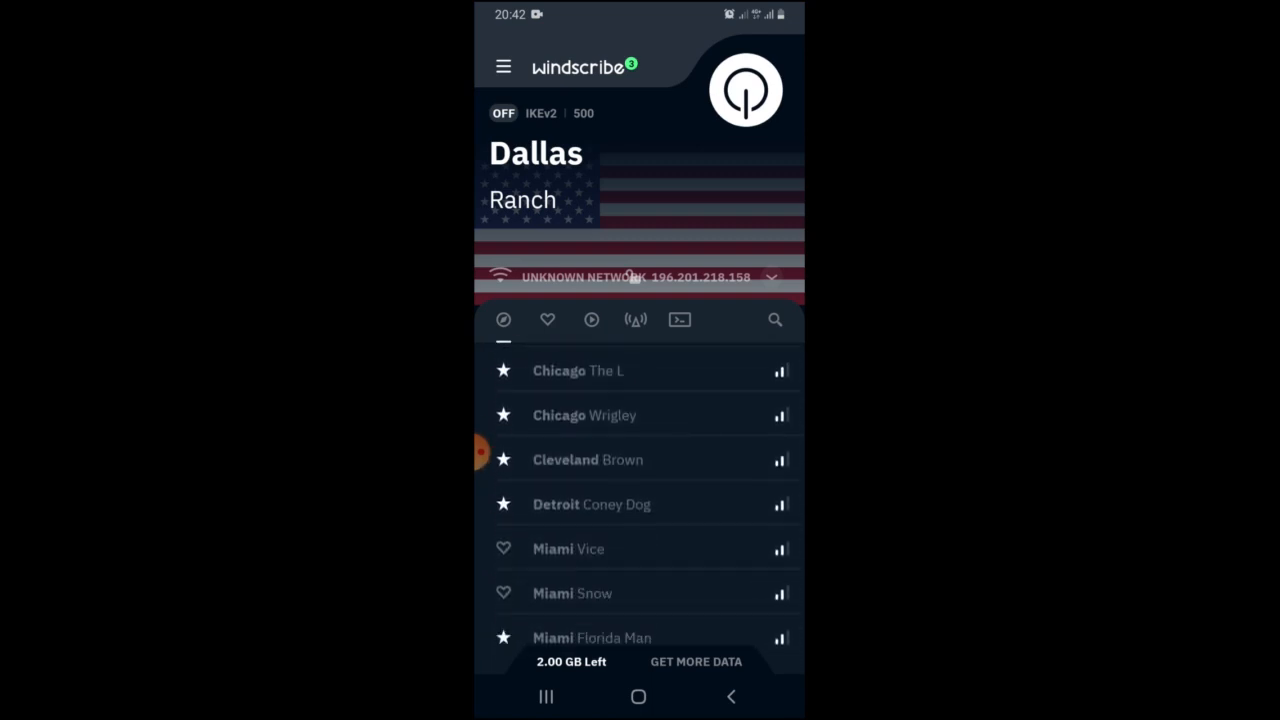
scroll("up", 3)
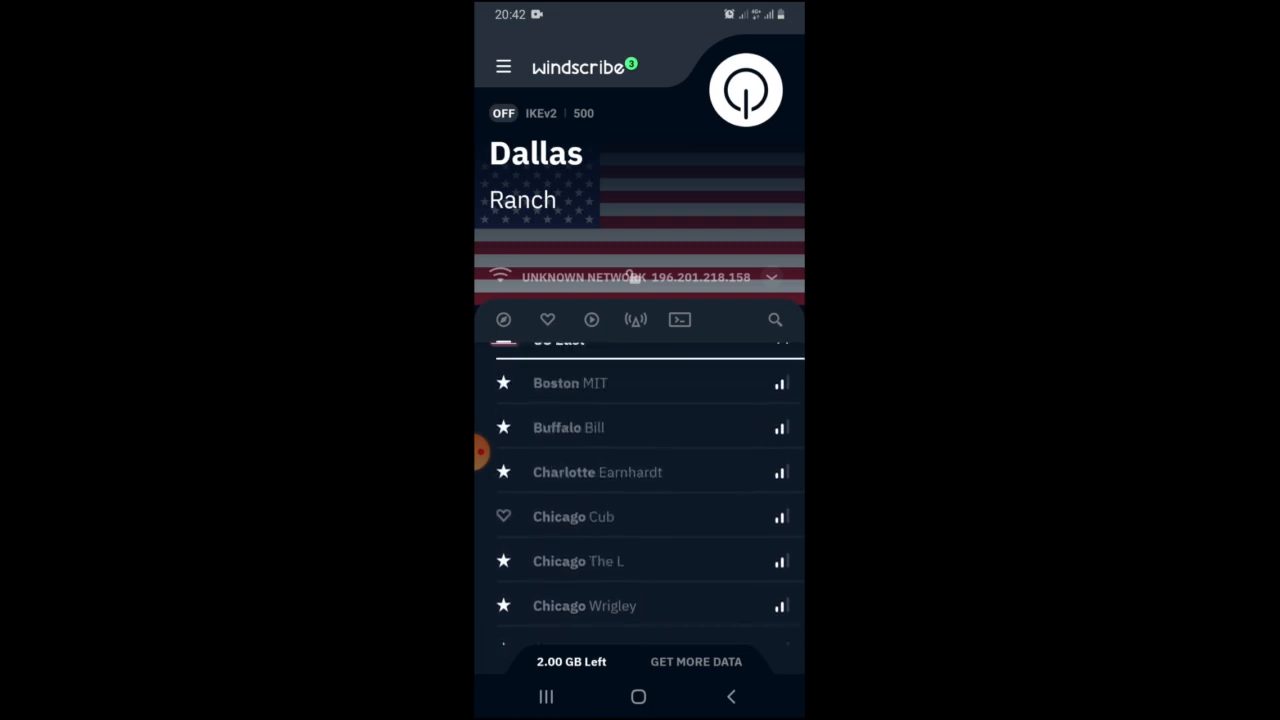
scroll("down", 3)
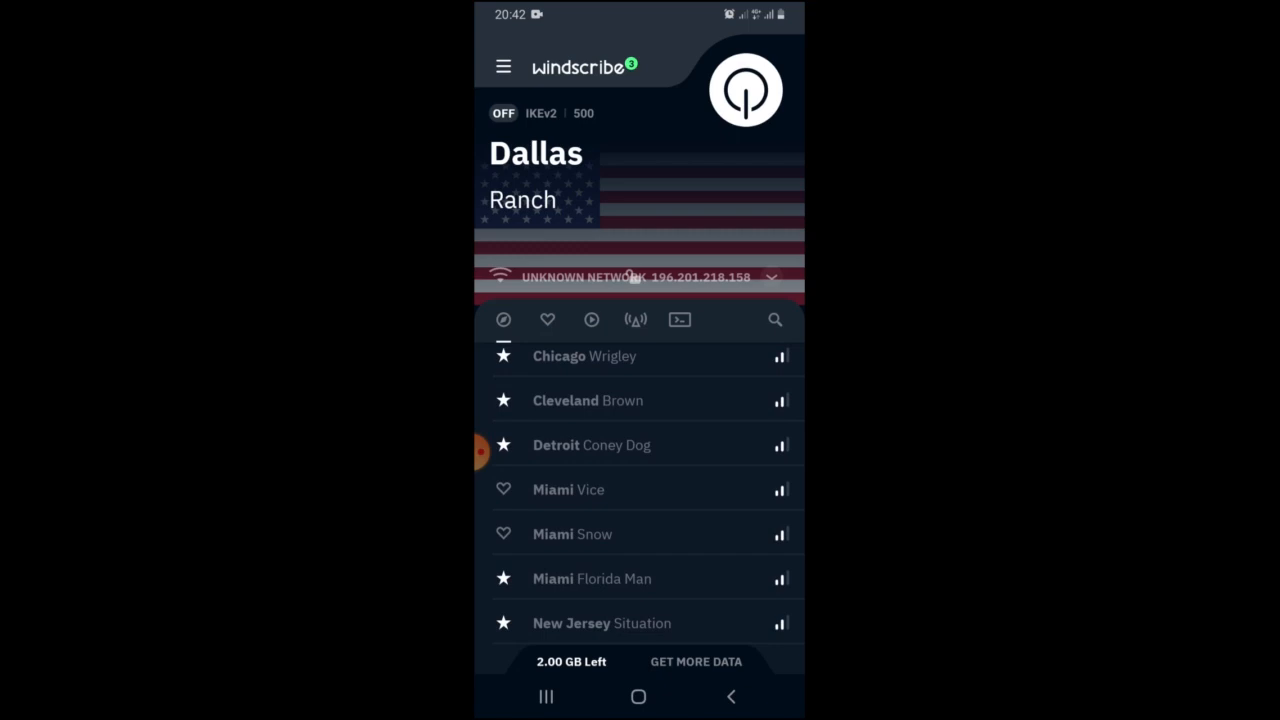
scroll("down", 3)
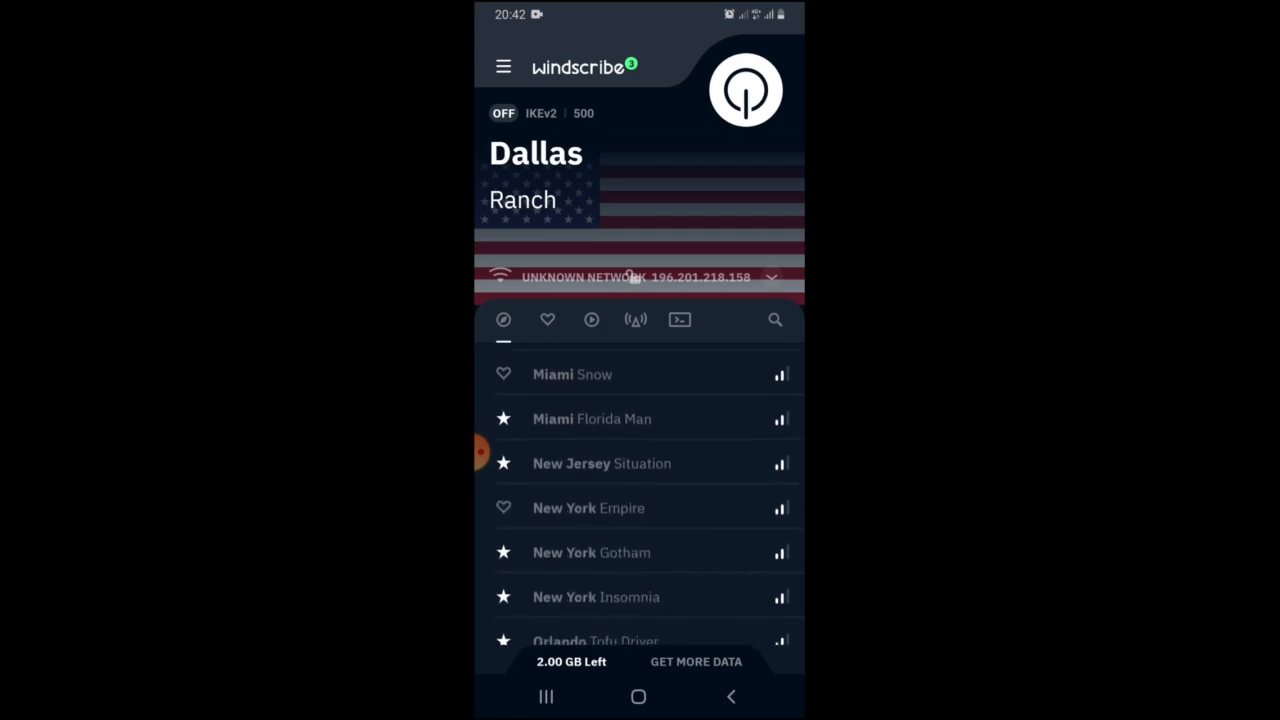
scroll("down", 3)
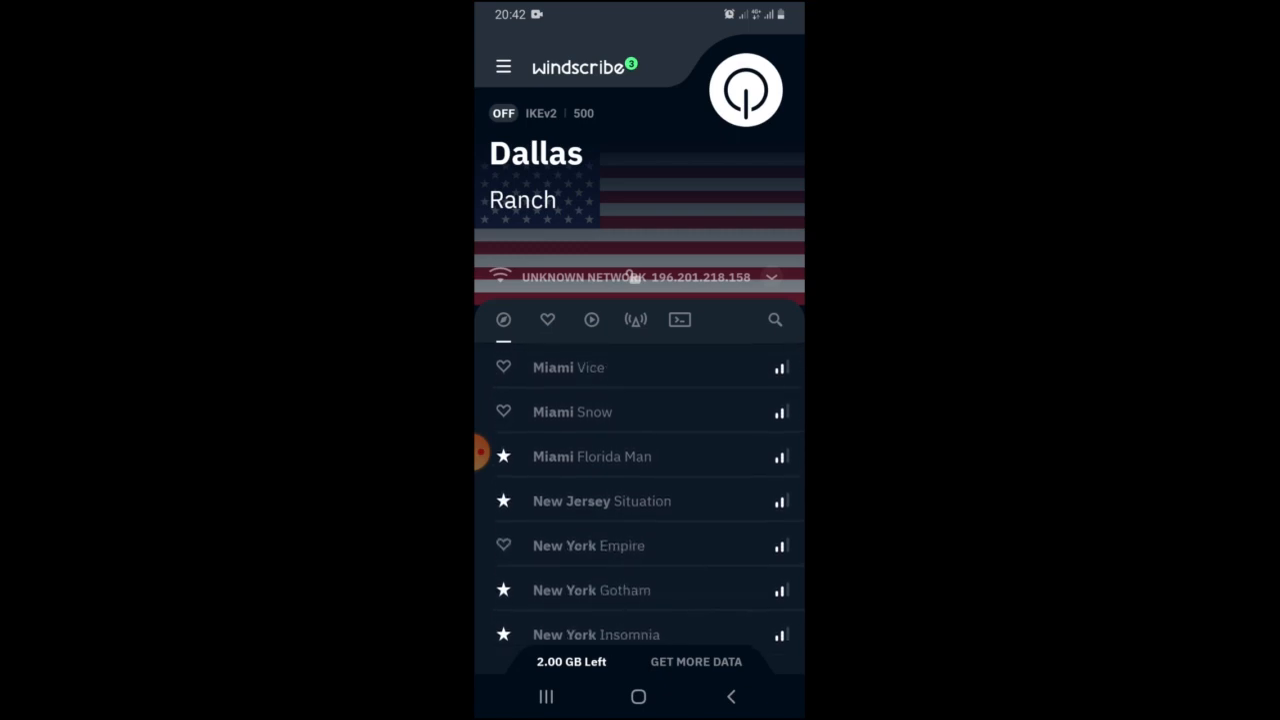
left_click(695, 661)
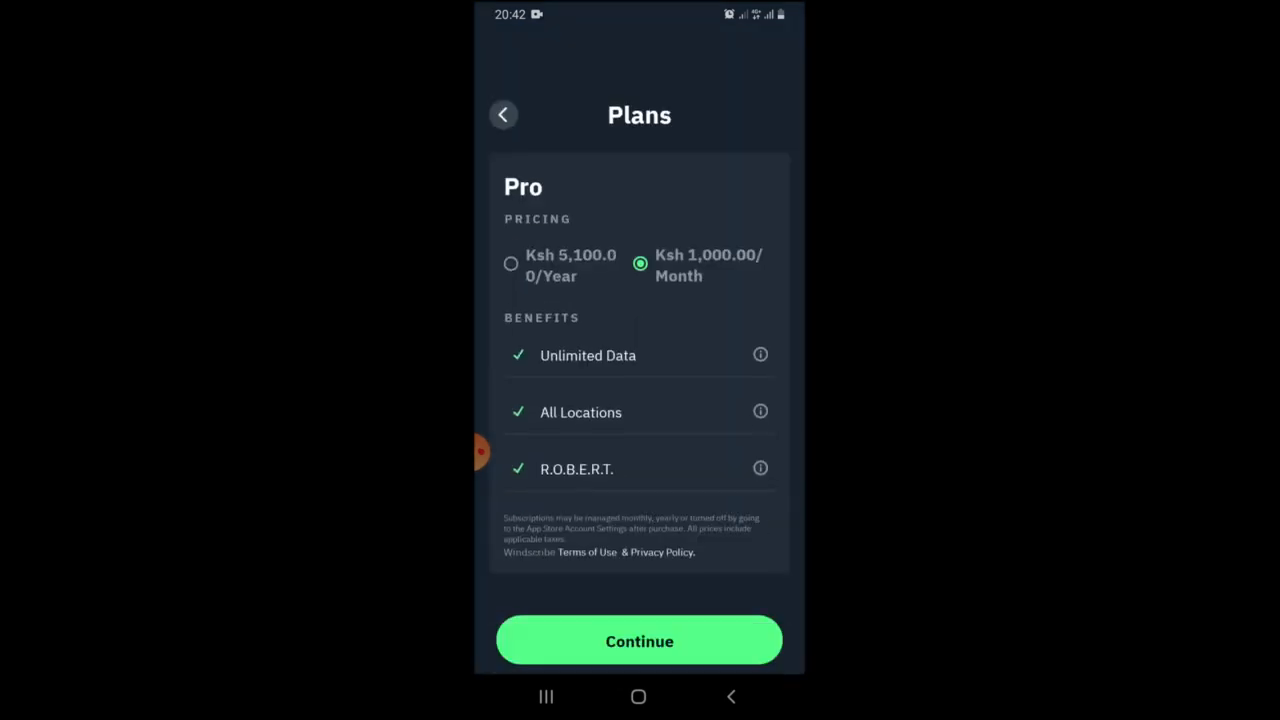
- Scroll back up the list and connect to the Miami Vice server
scroll("up", 3)
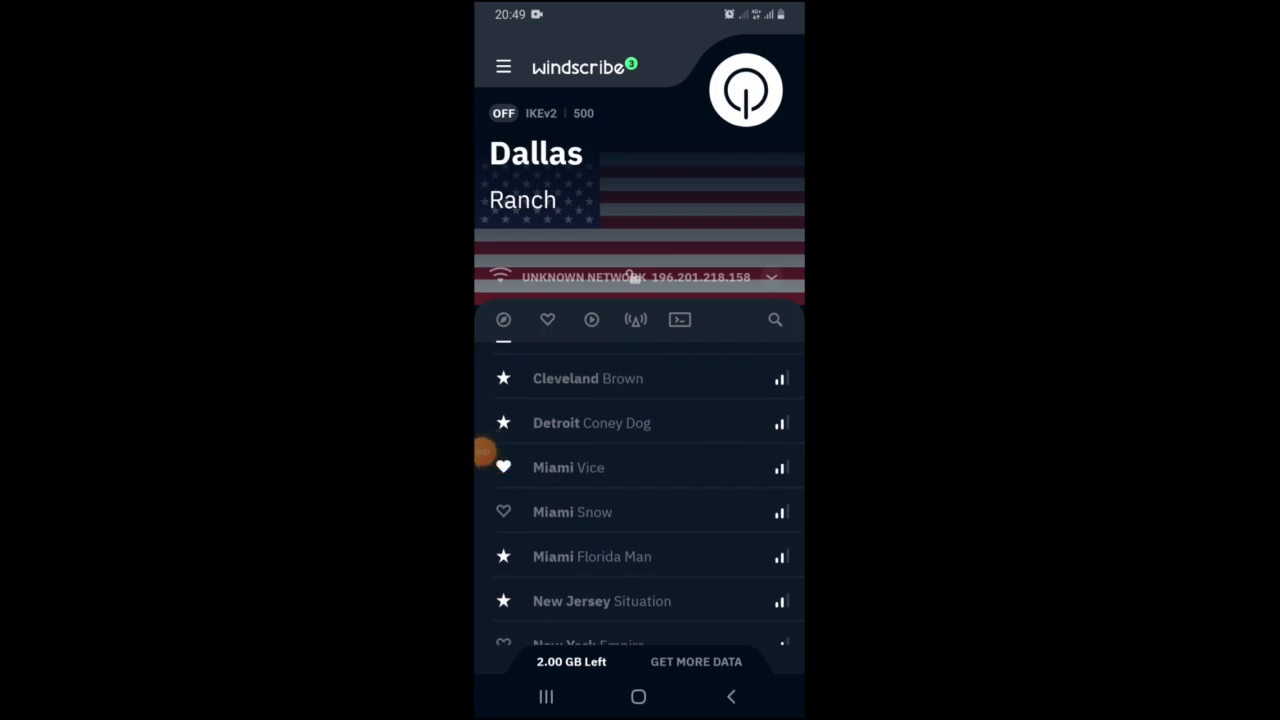
scroll("up", 3)
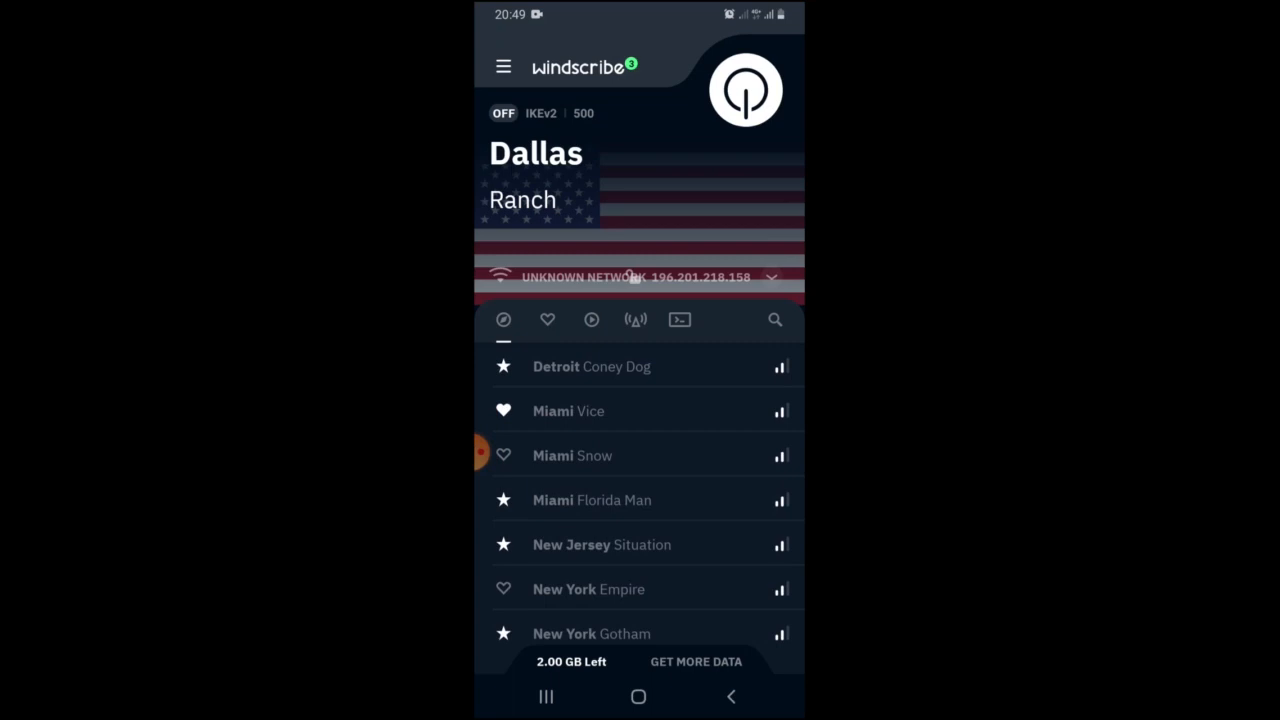
left_click(568, 411)
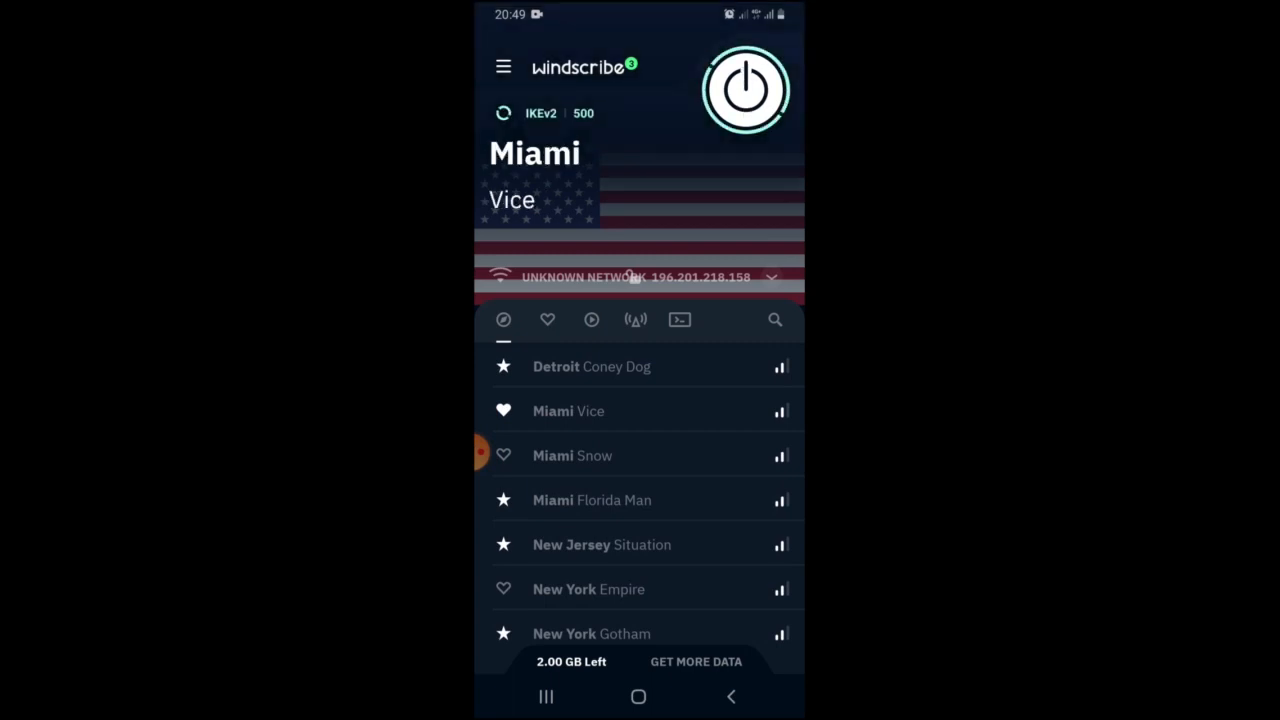
- Approve Windscribe's connection request so Miami Vice connects, then return to the apps screen
left_click(745, 90)
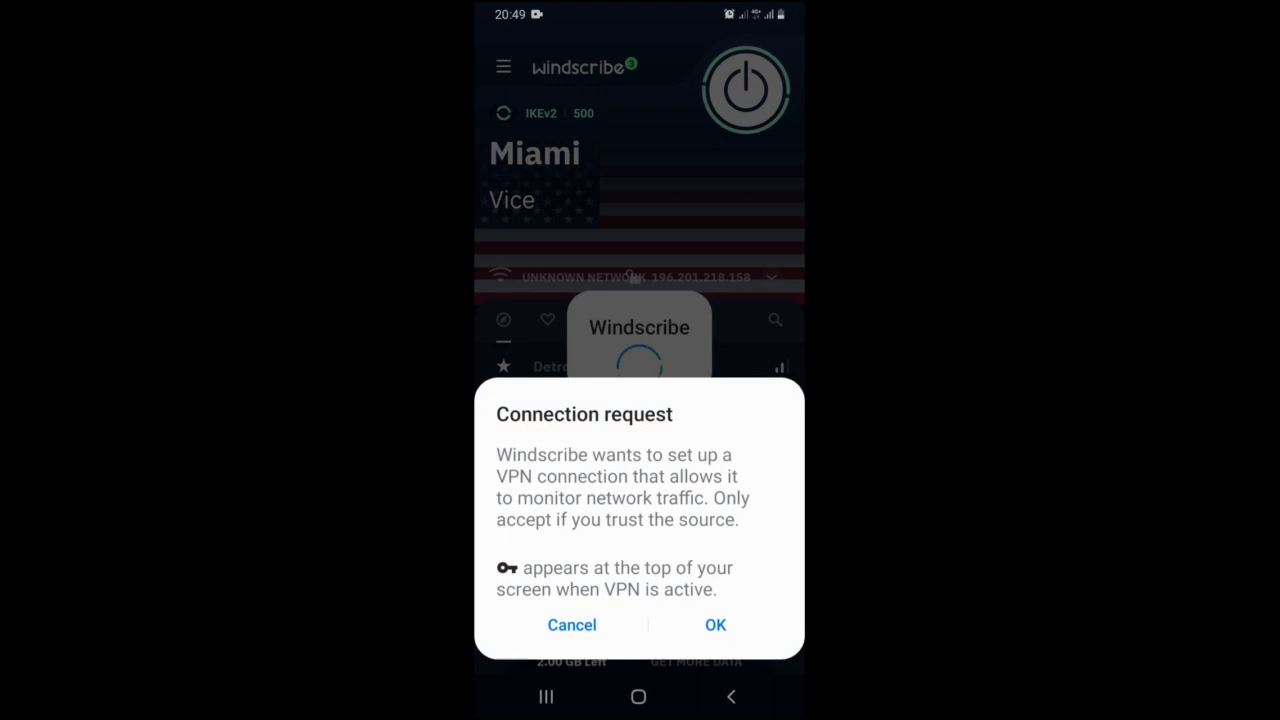
left_click(715, 624)
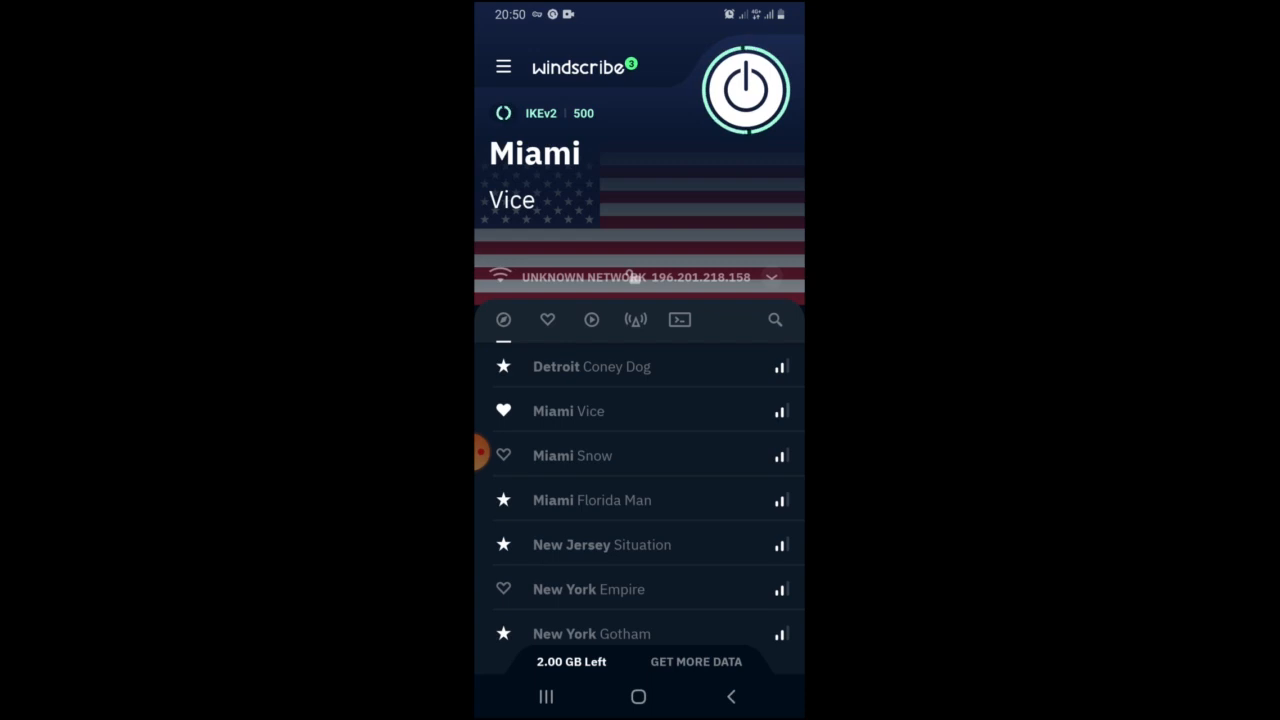
left_click(745, 90)
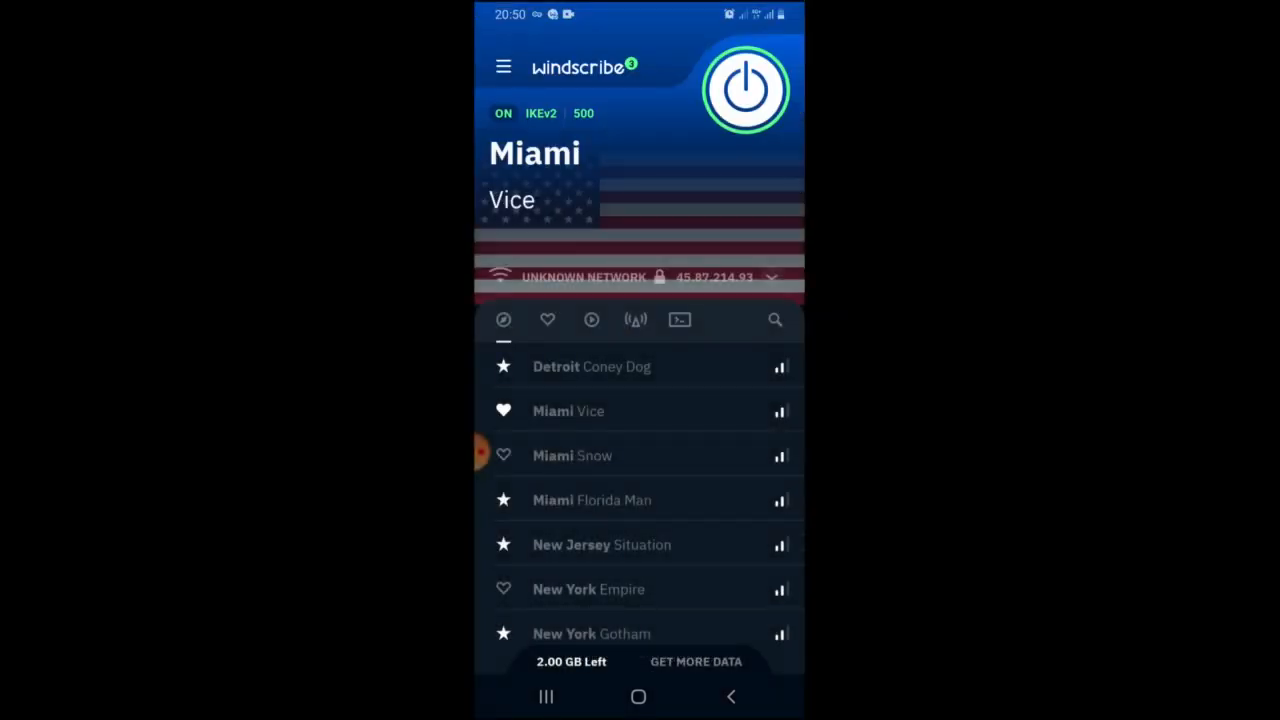
left_click(638, 697)
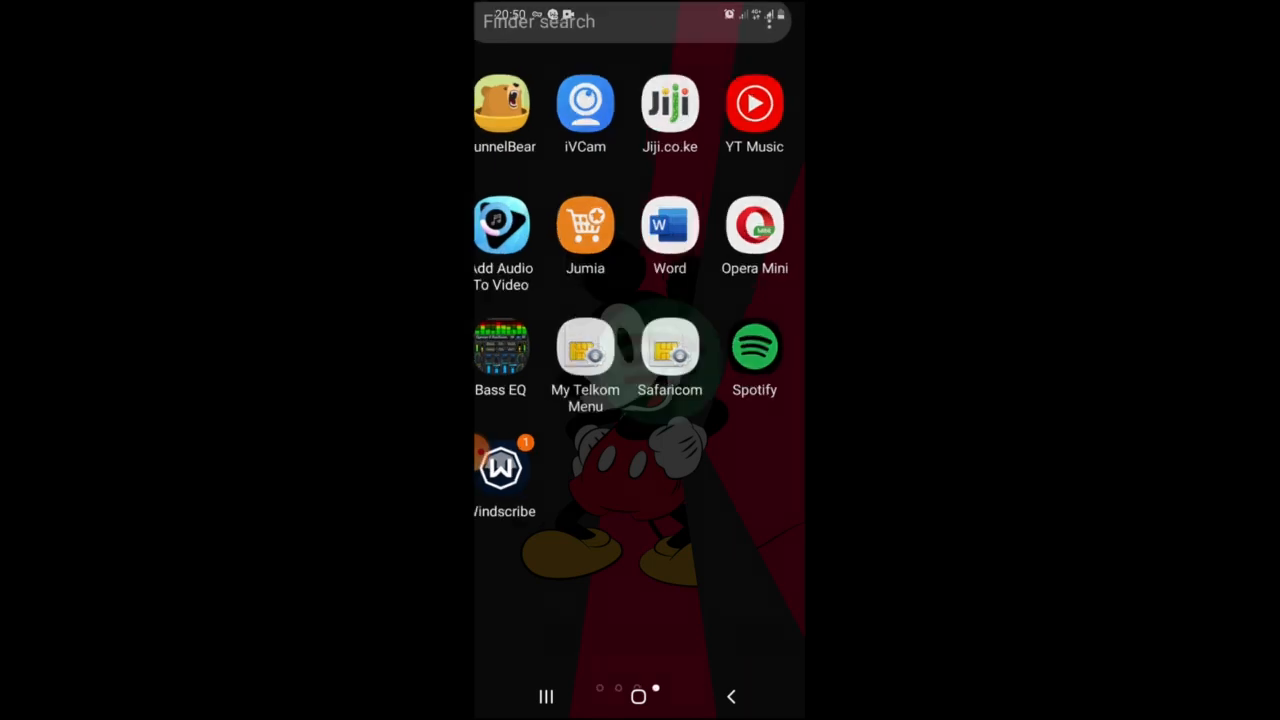
- Launch Spotify, enter the account email to request a login link, then switch to Gmail
left_click(754, 347)
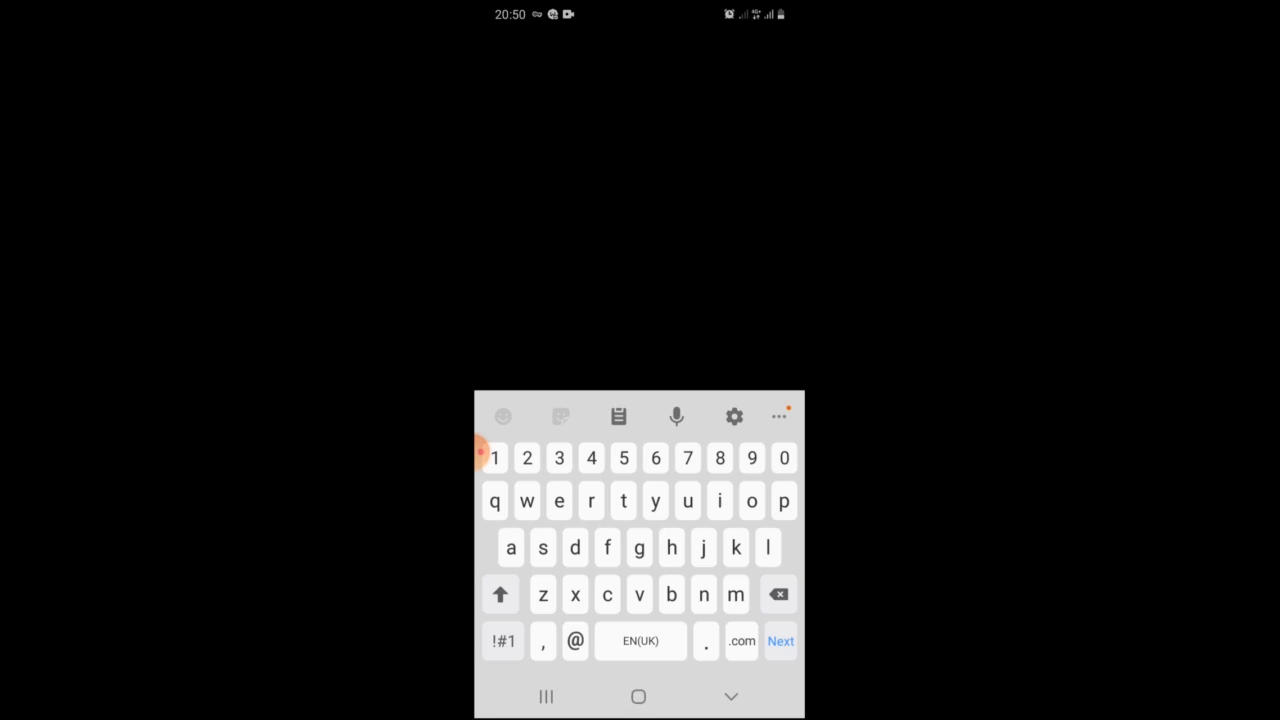
left_click(511, 547)
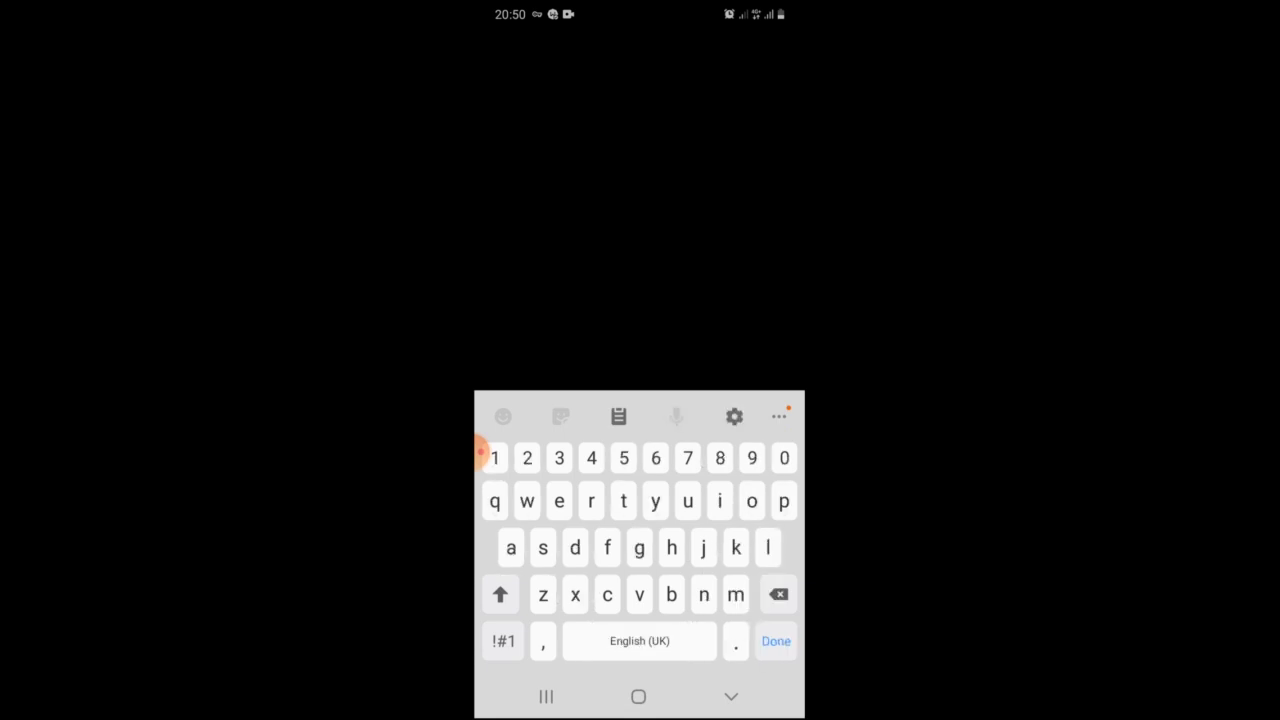
left_click(500, 594)
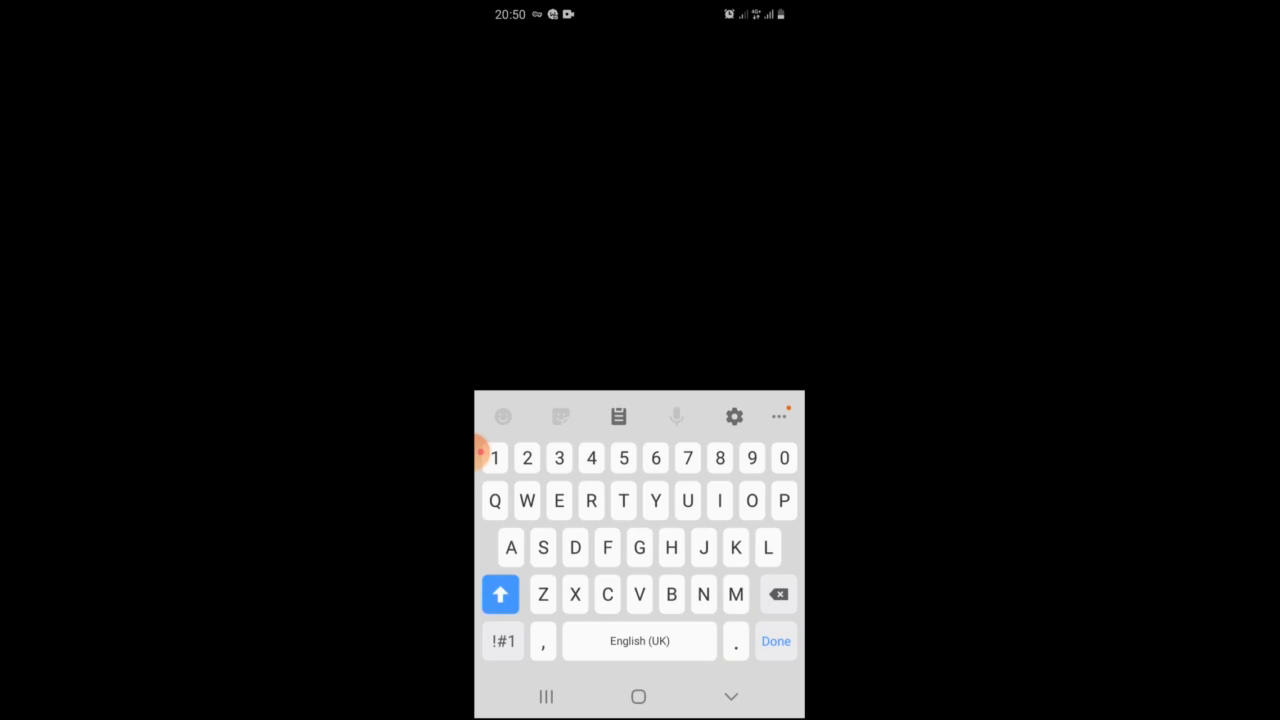
left_click(500, 594)
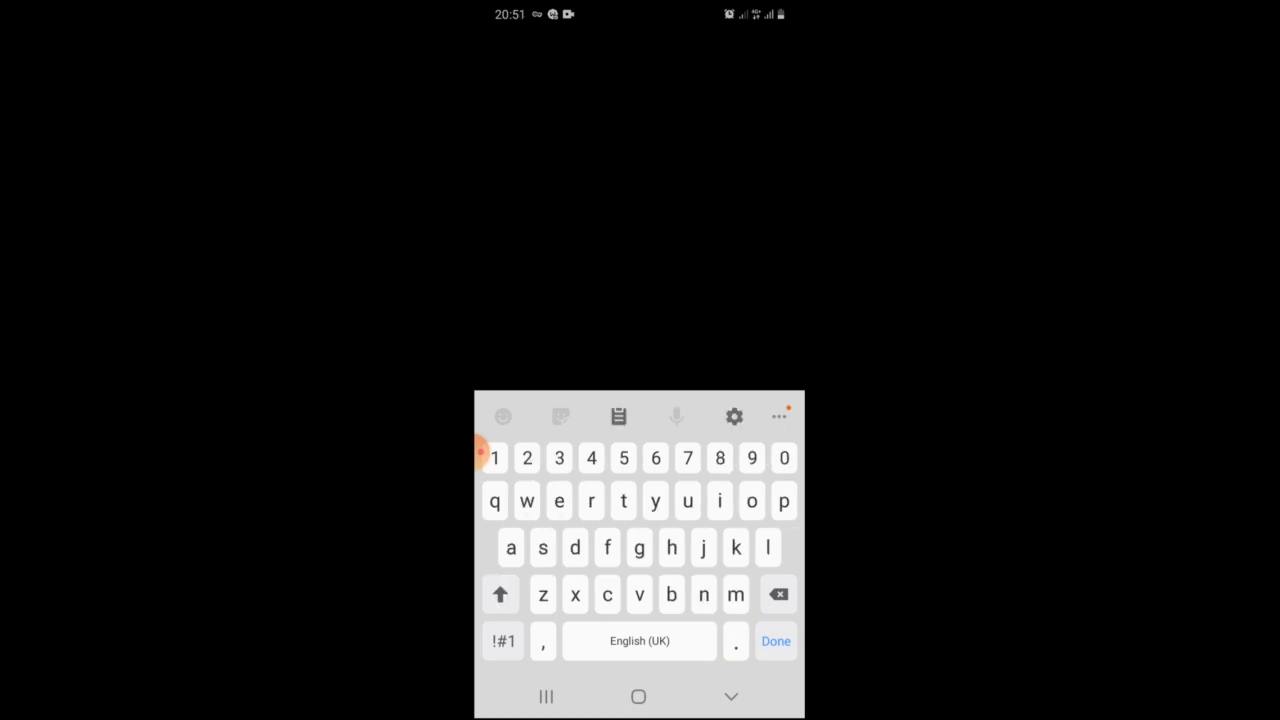
left_click(527, 457)
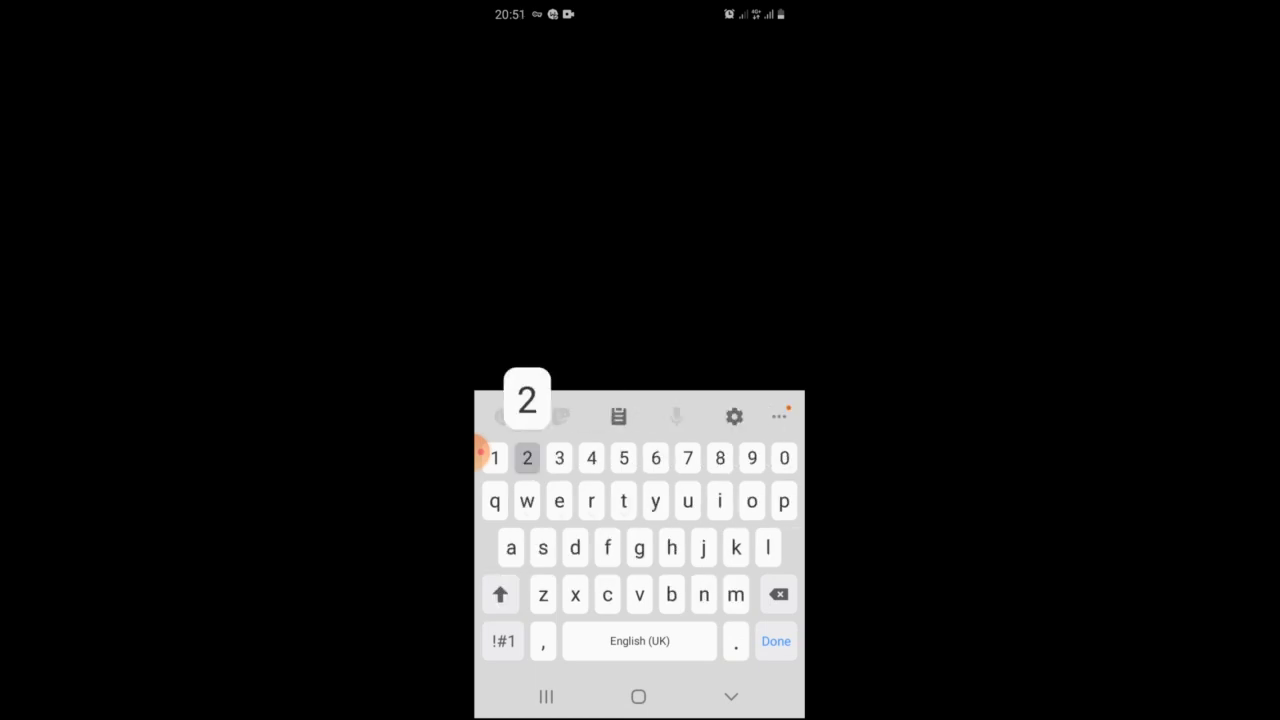
left_click(527, 458)
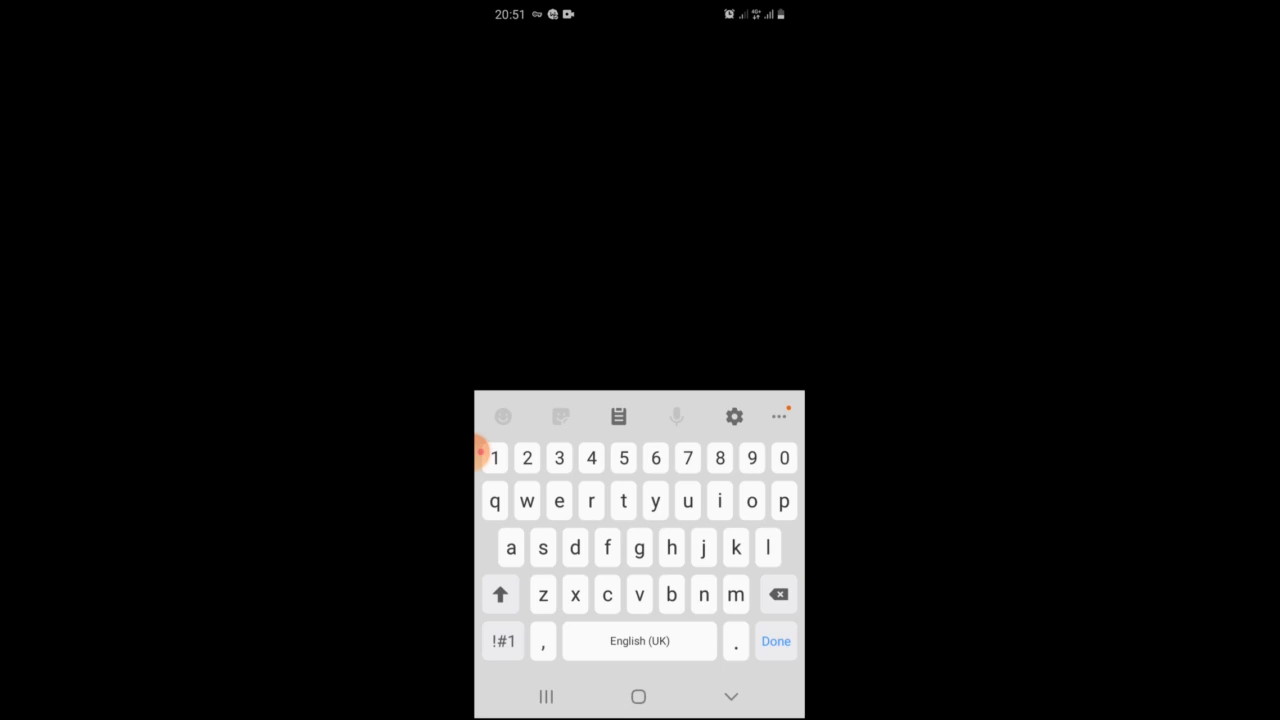
left_click(775, 641)
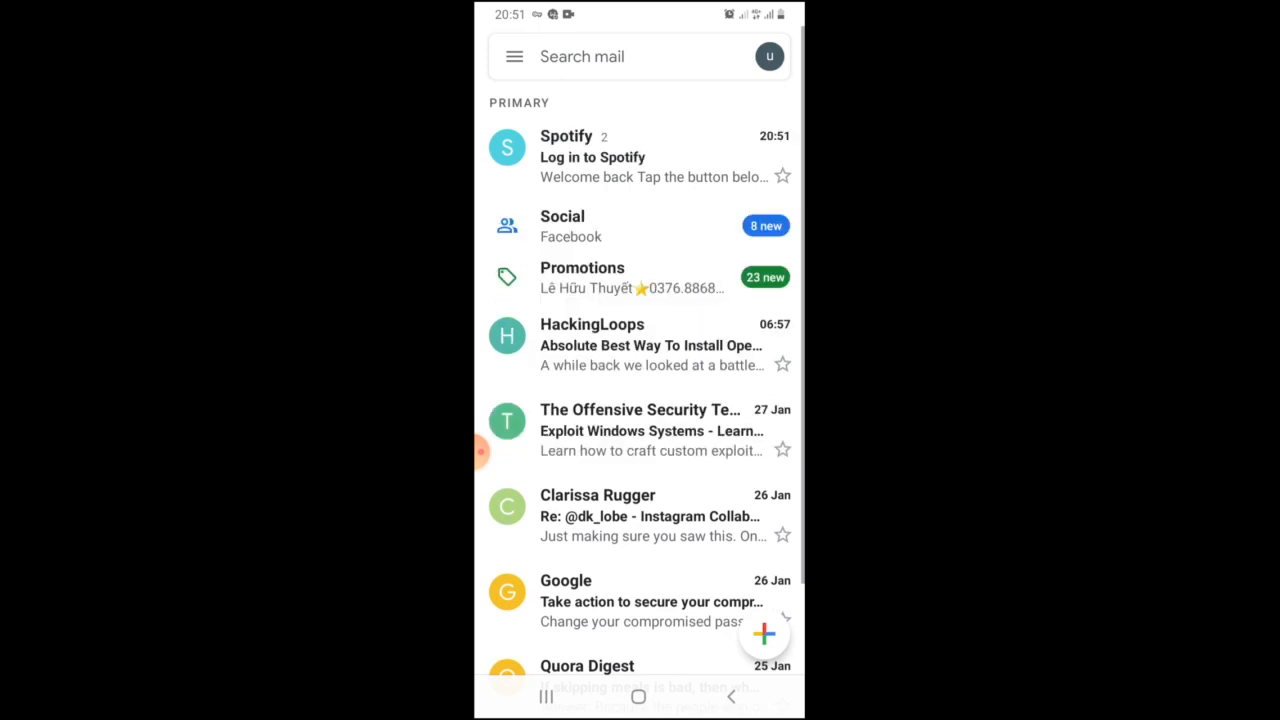
- Open the 'Log in to Spotify' email and follow its GO TO SPOTIFY link
left_click(640, 156)
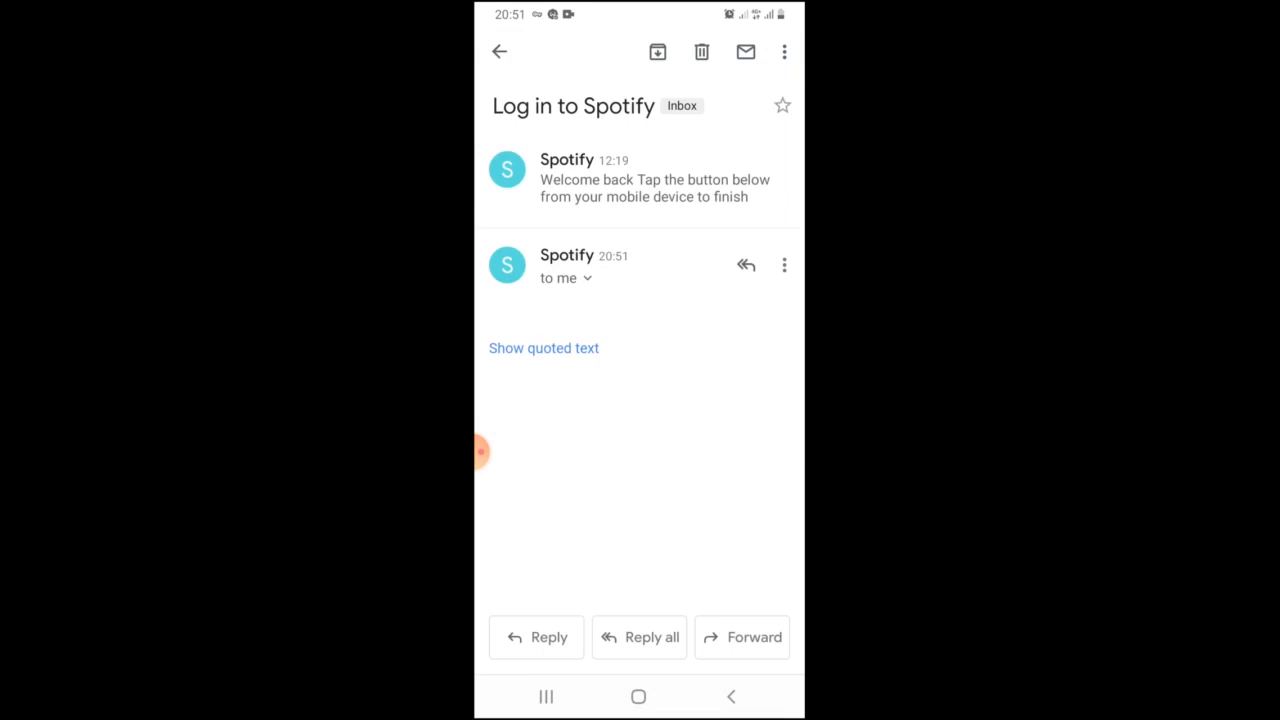
left_click(640, 266)
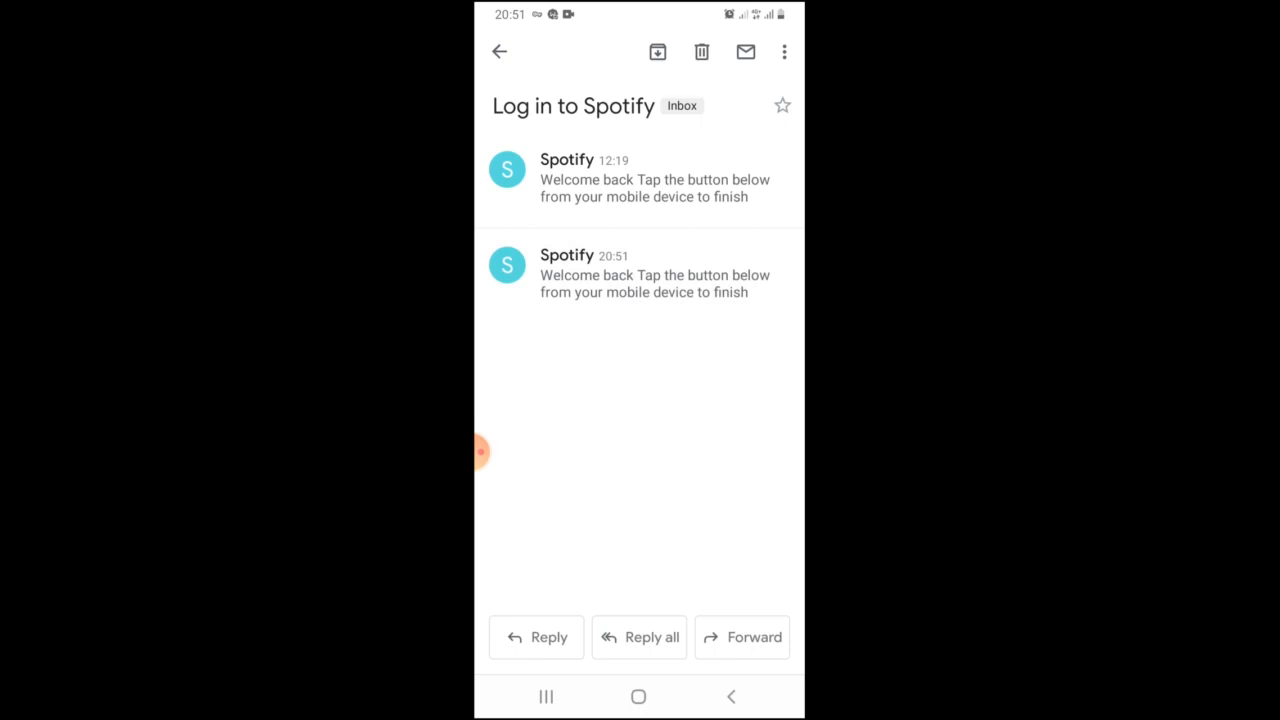
left_click(640, 274)
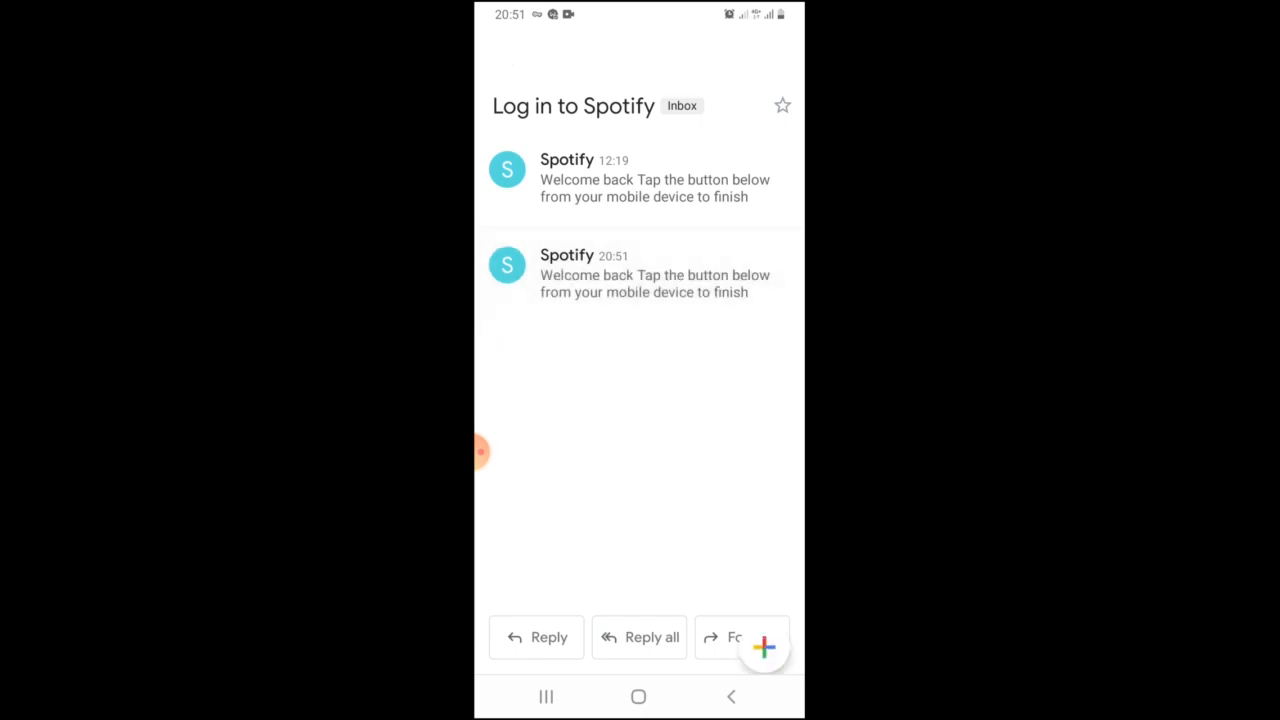
left_click(731, 696)
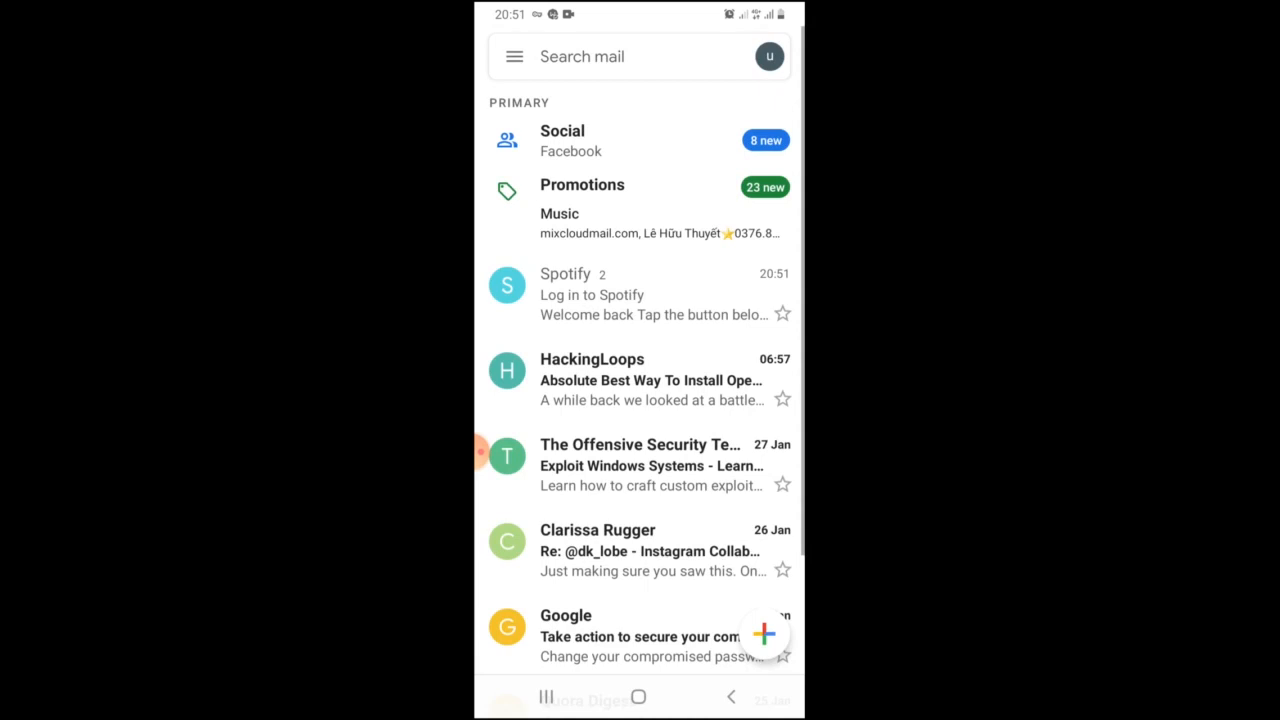
left_click(640, 294)
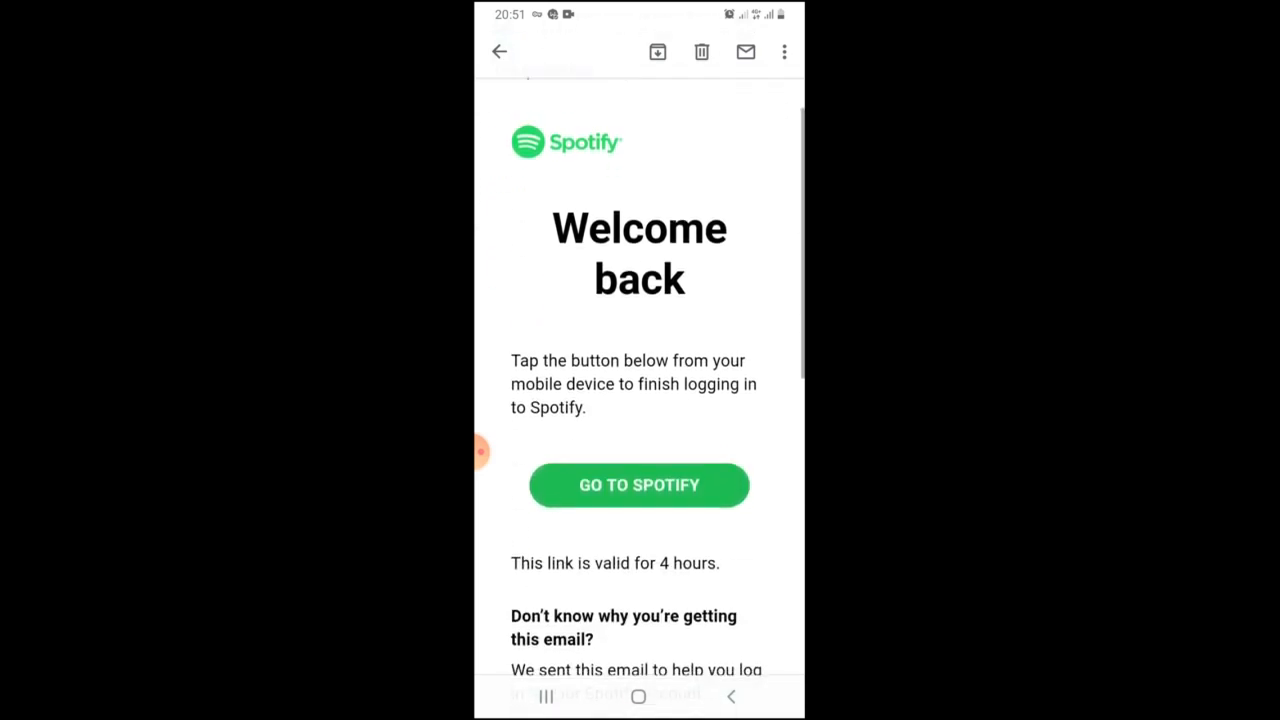
scroll("down", 3)
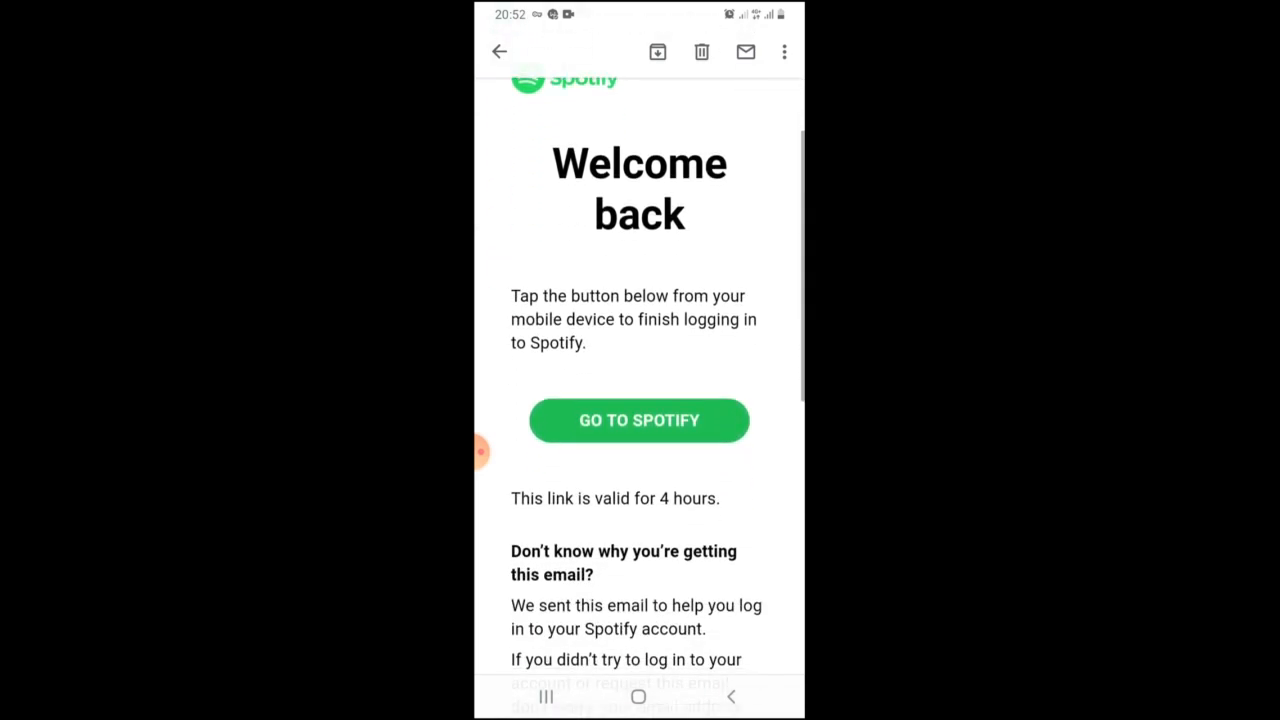
left_click(639, 420)
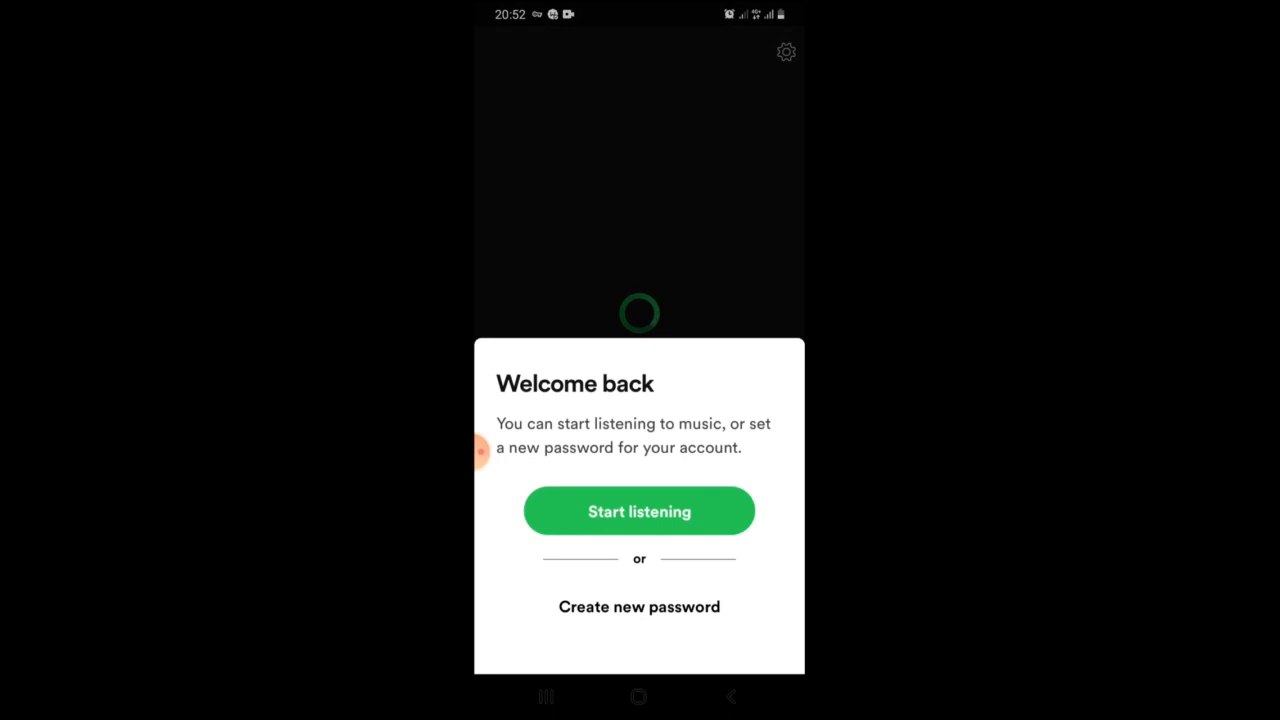
- Start listening without a new password, open Repeat, and decline the Premium trial
left_click(639, 511)
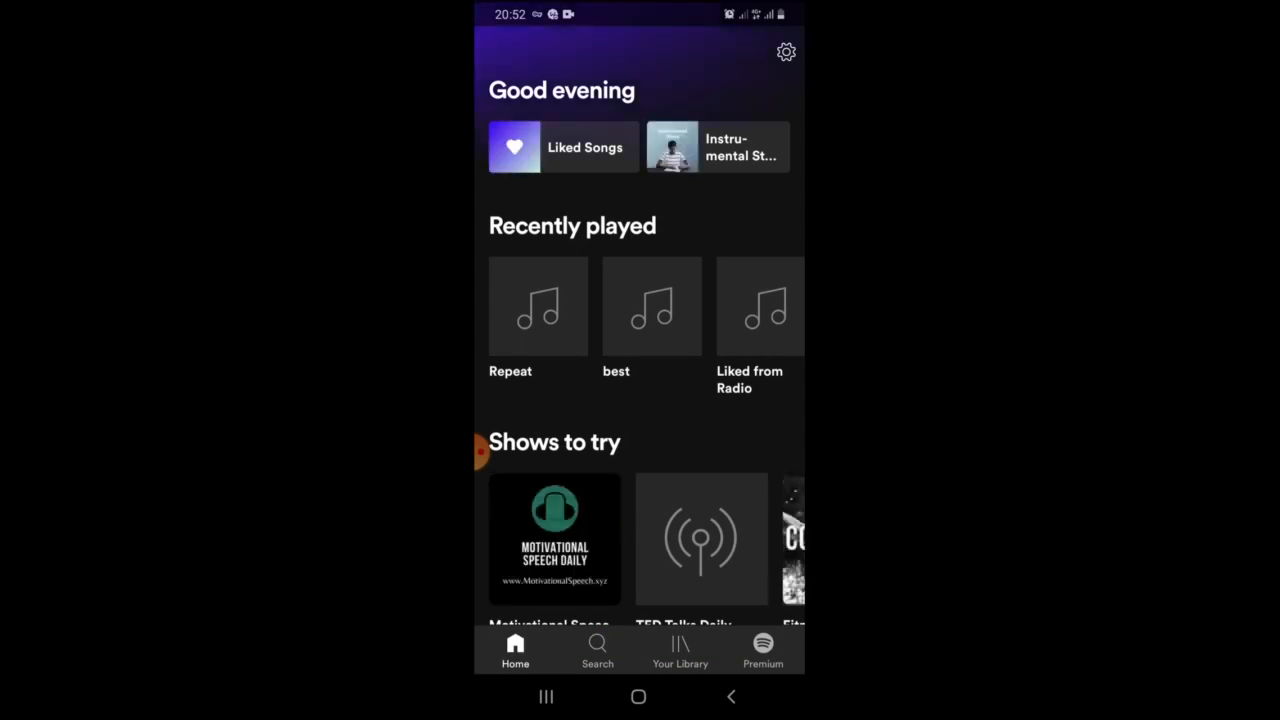
left_click(762, 650)
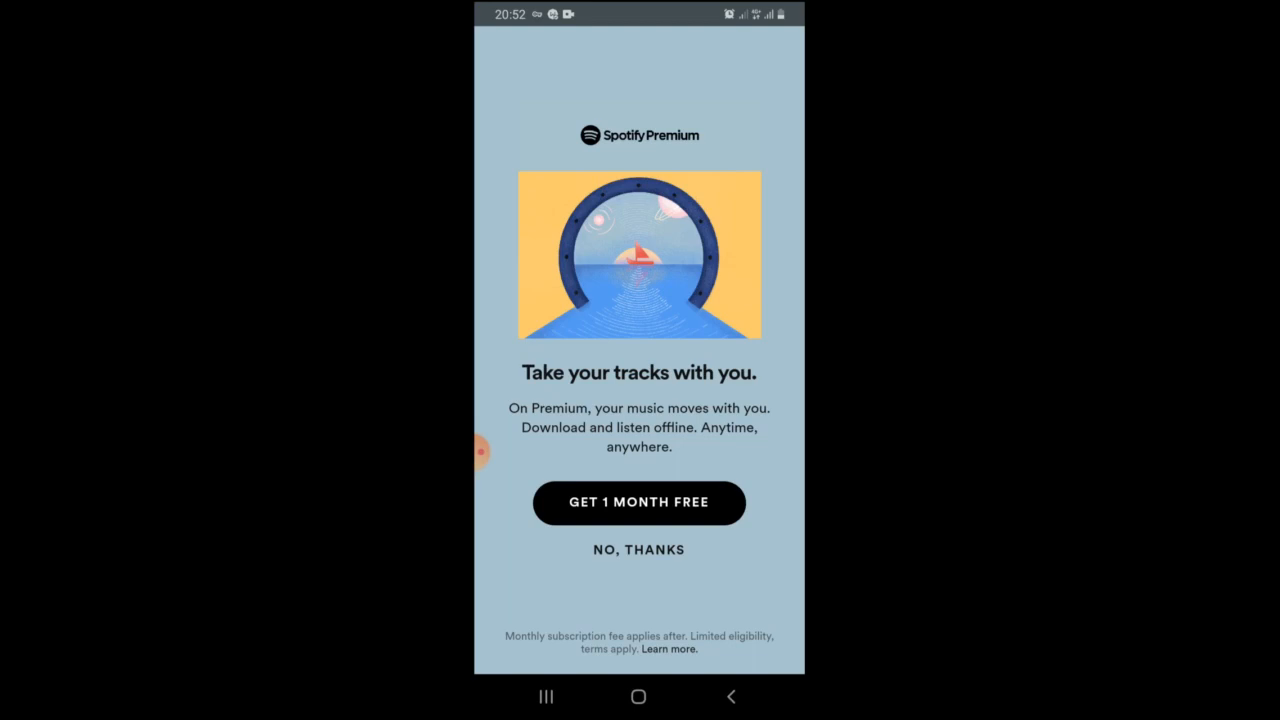
left_click(639, 549)
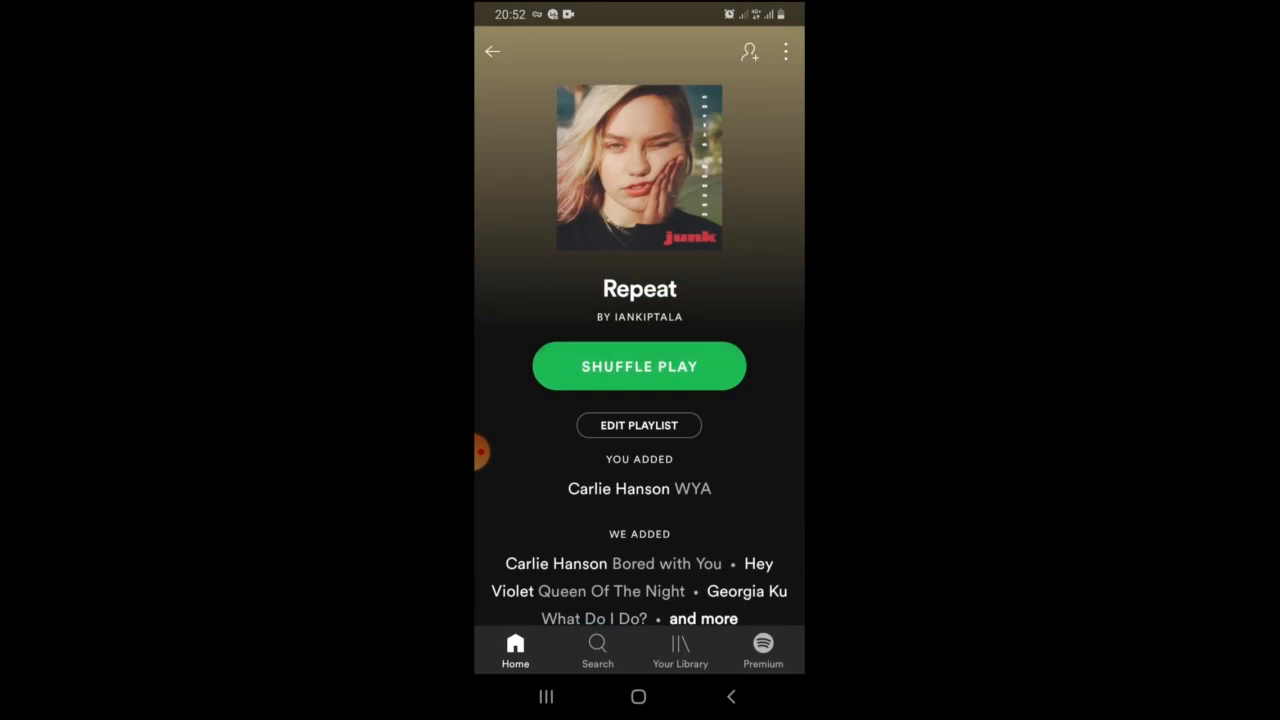
- Play 'WYA' by Carlie Hanson from Repeat, then pause it about a minute in
left_click(639, 366)
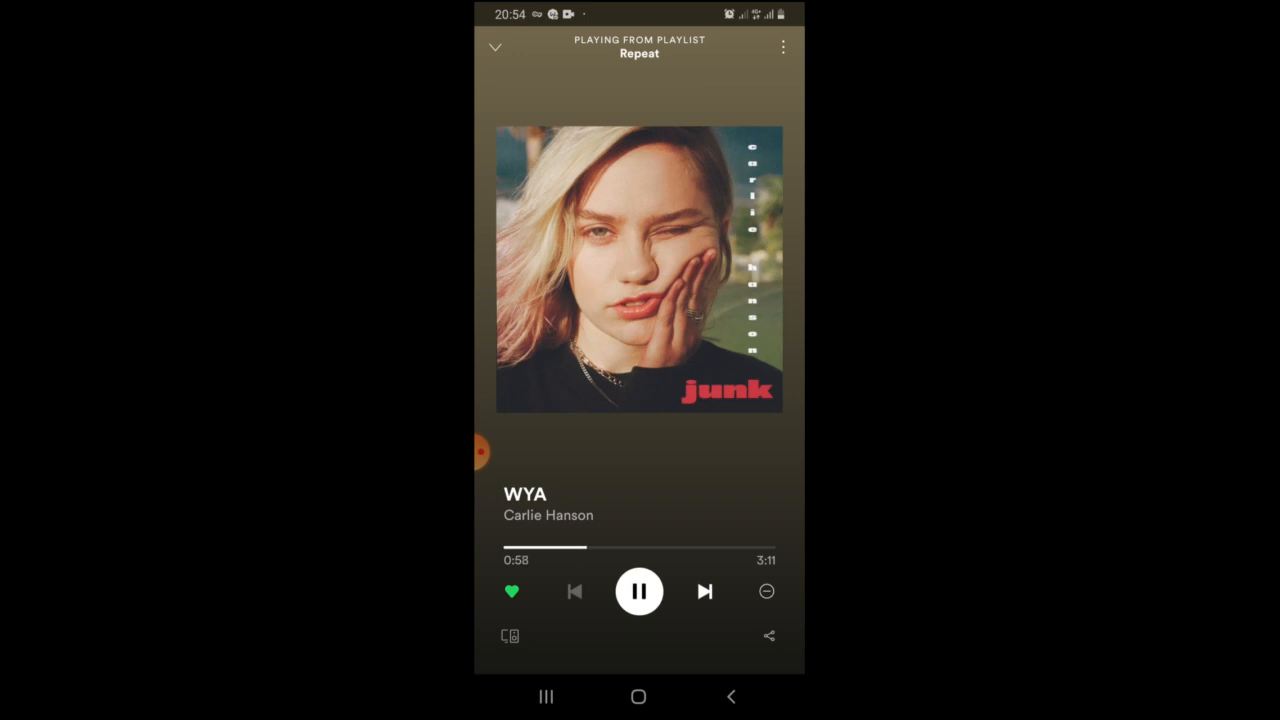
left_click(639, 591)
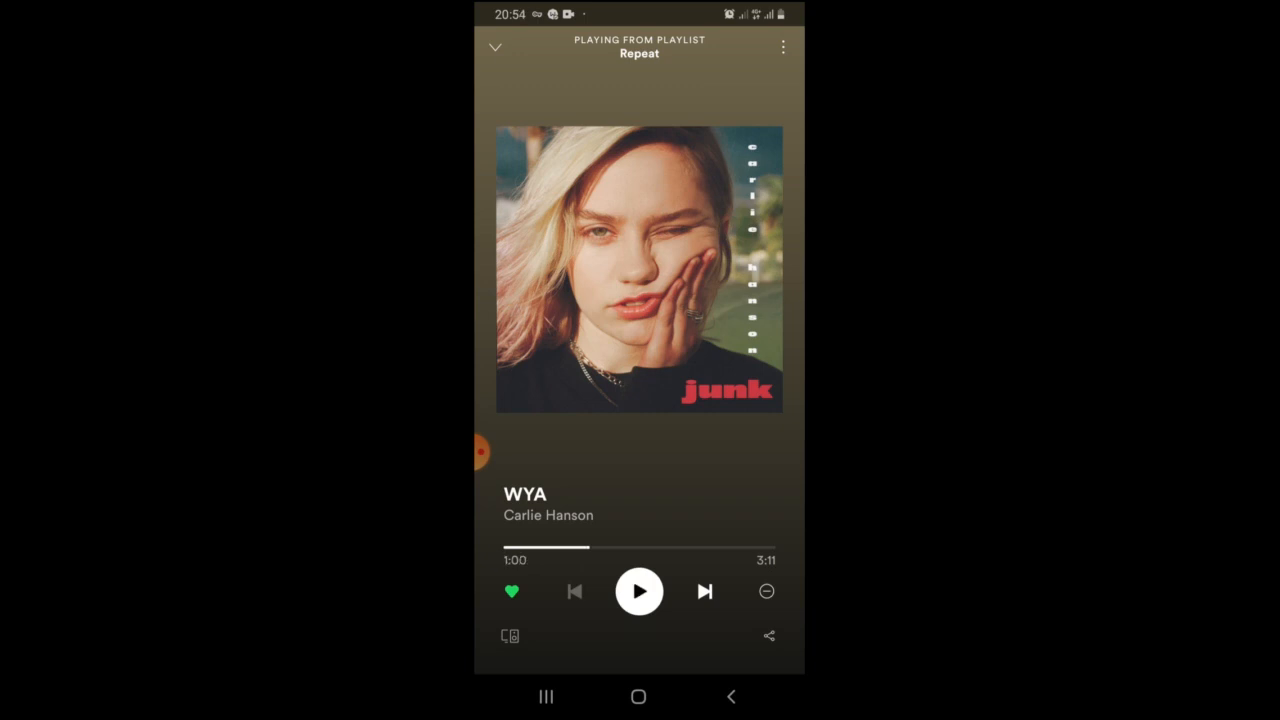